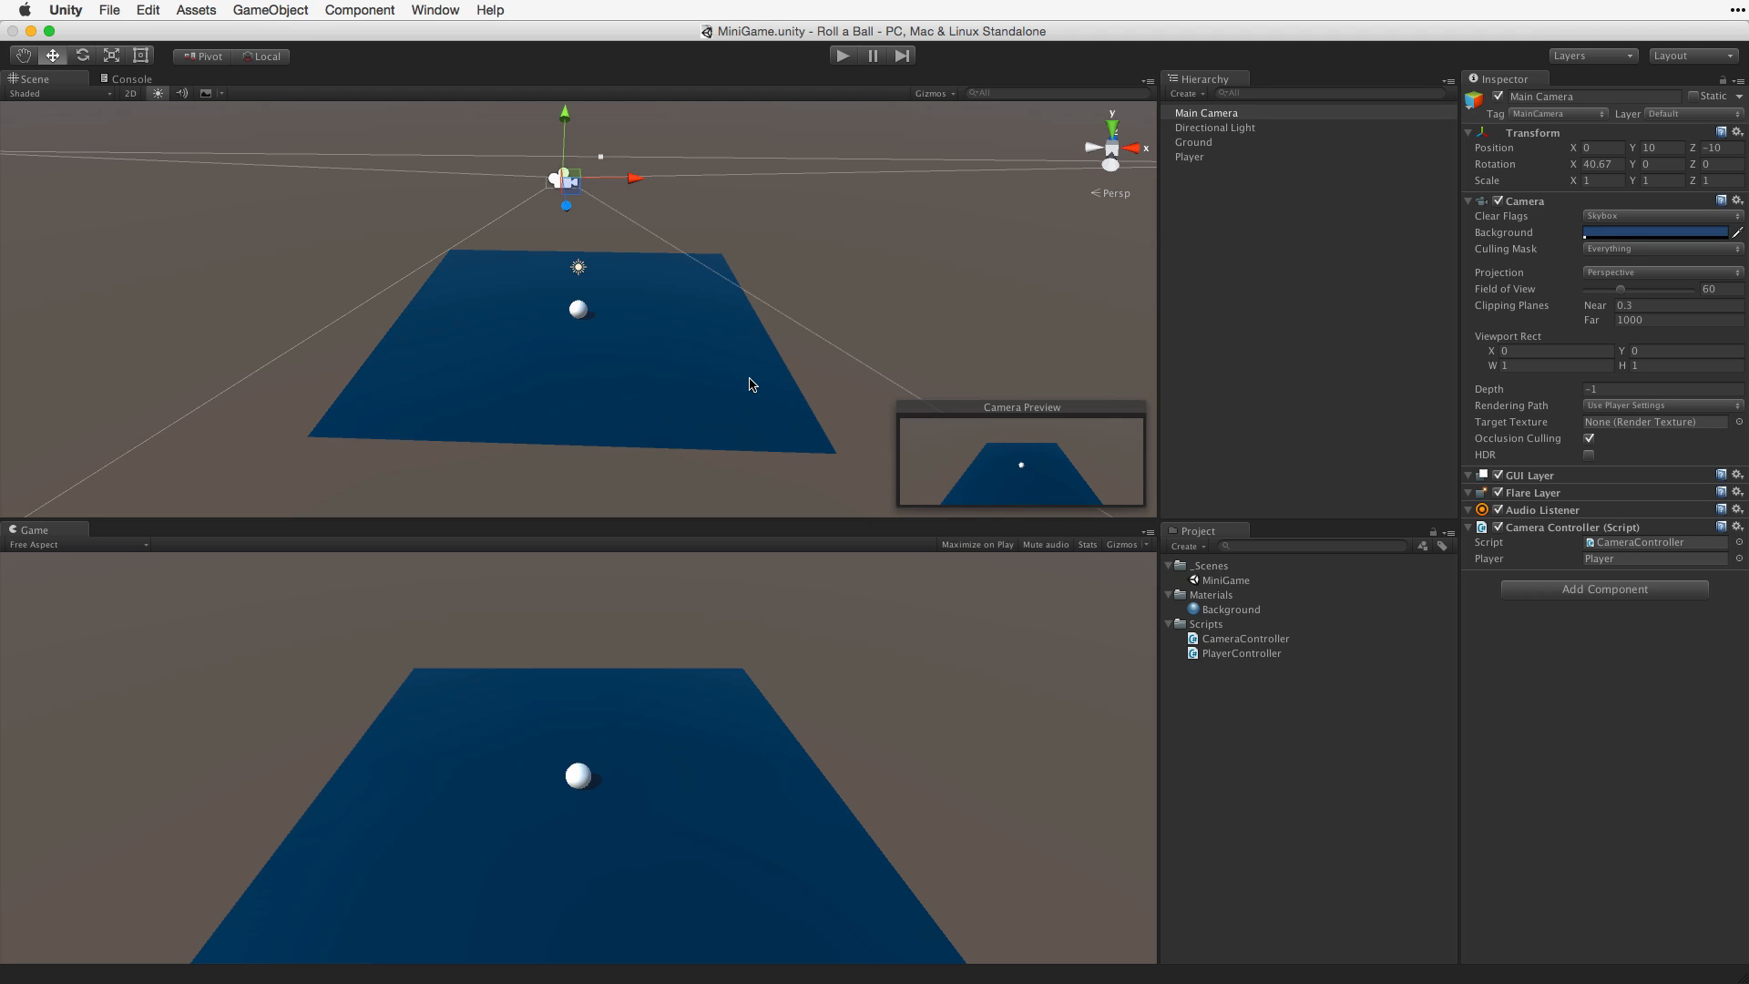
Create a new empty GameObject from the GameObject menu
left_click(269, 10)
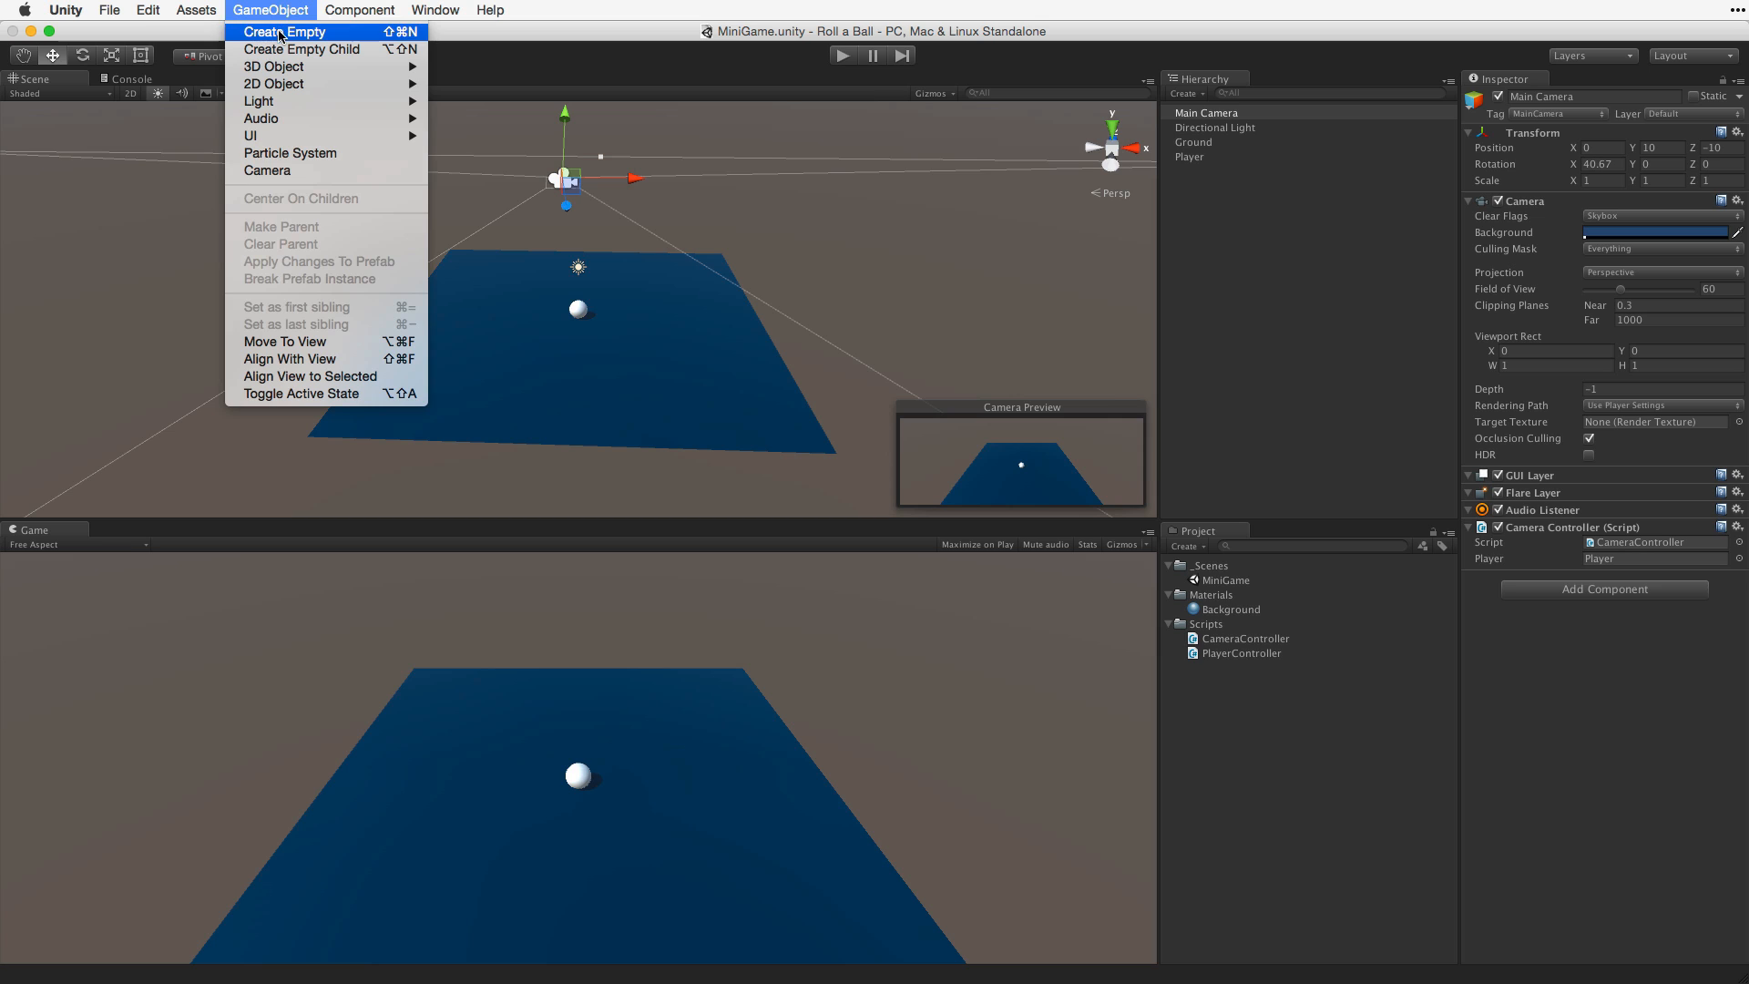
left_click(284, 31)
type("Walls")
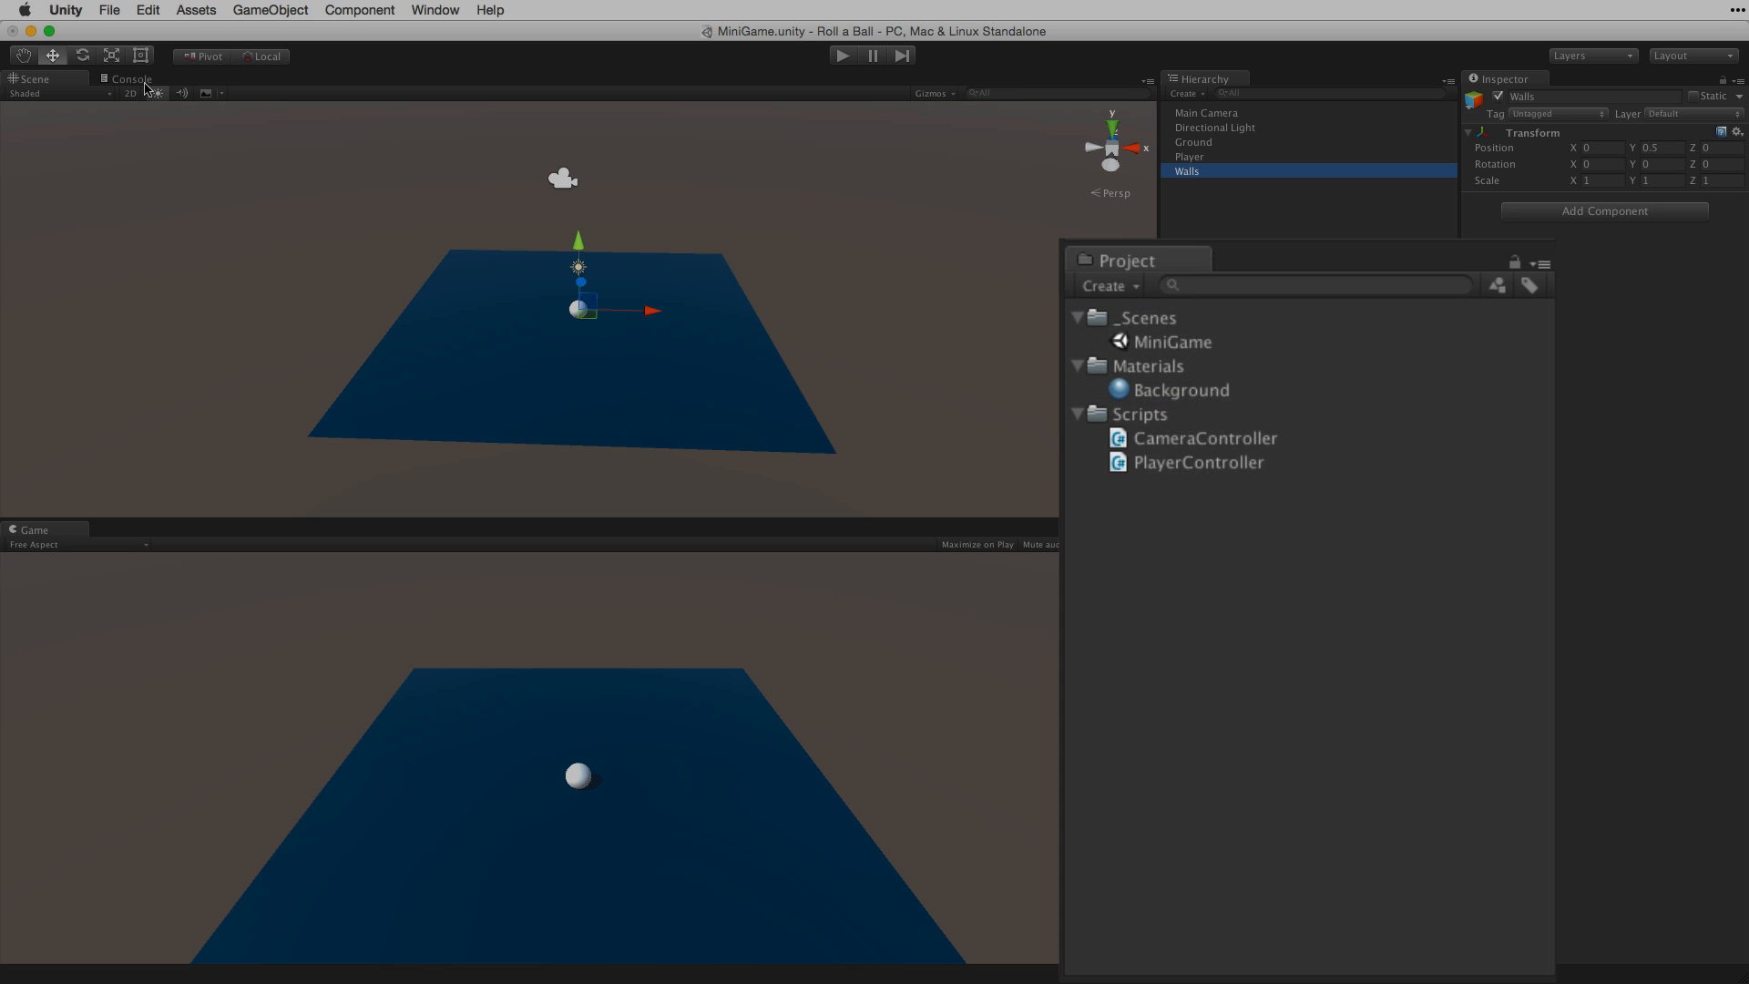
left_click(1105, 285)
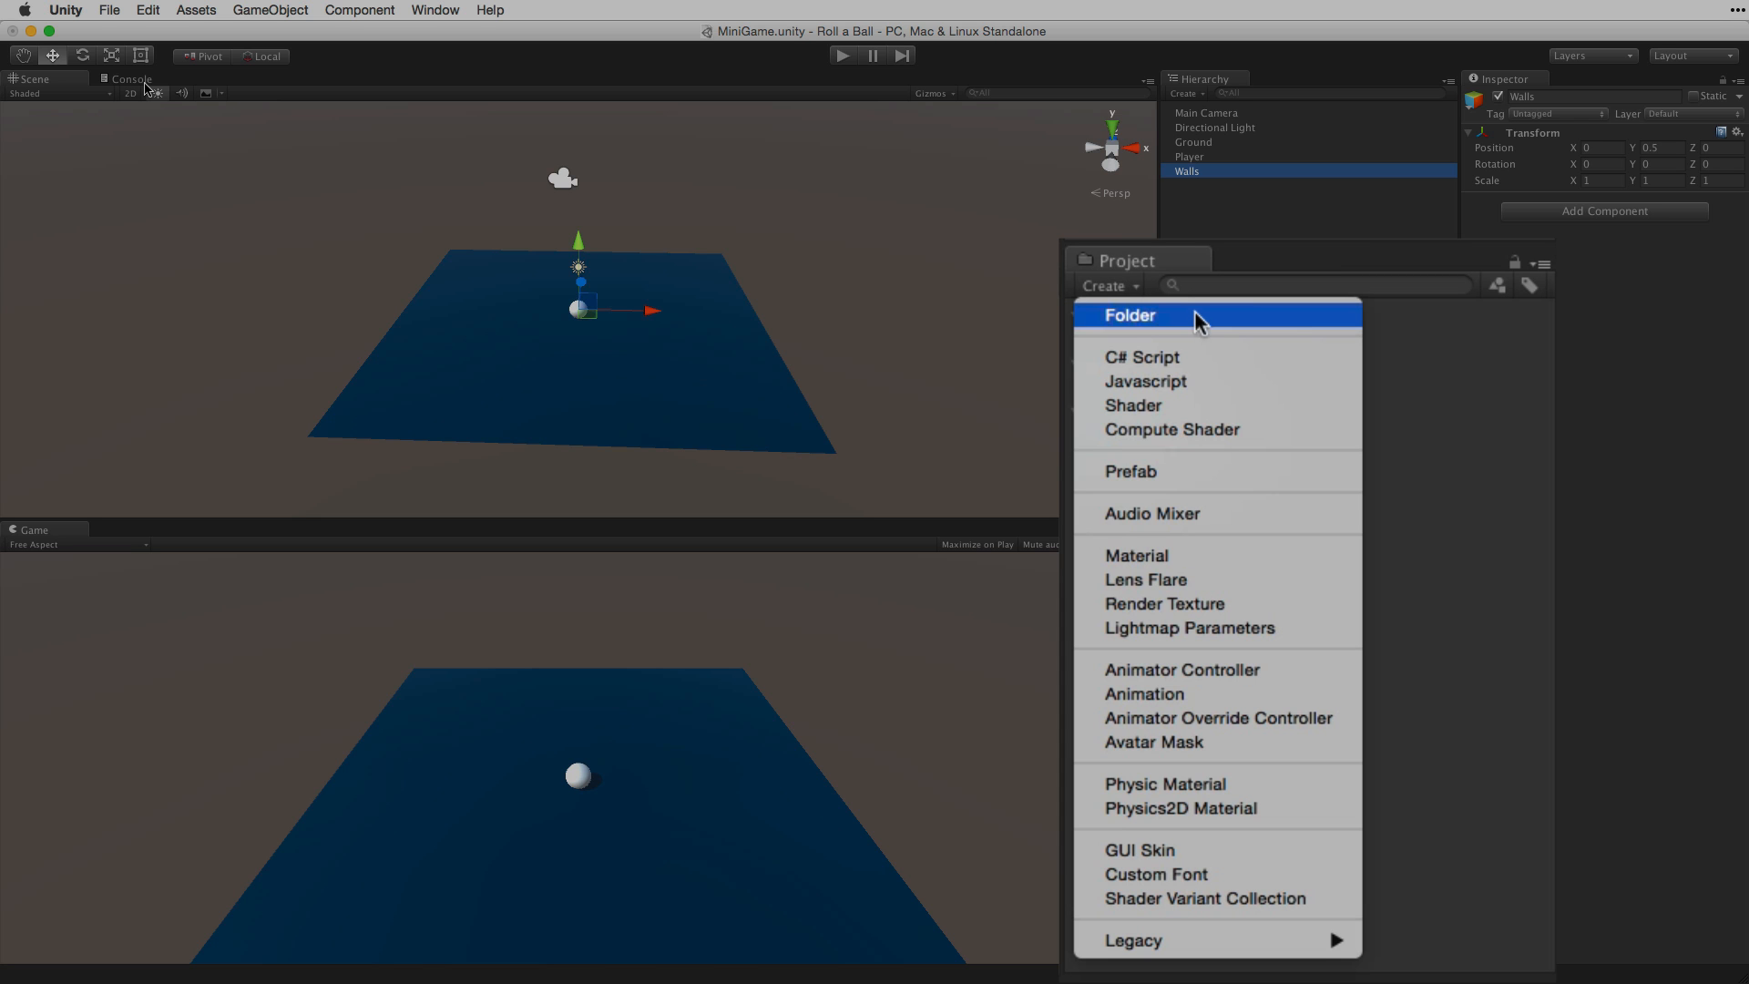
mouse_move(1210, 320)
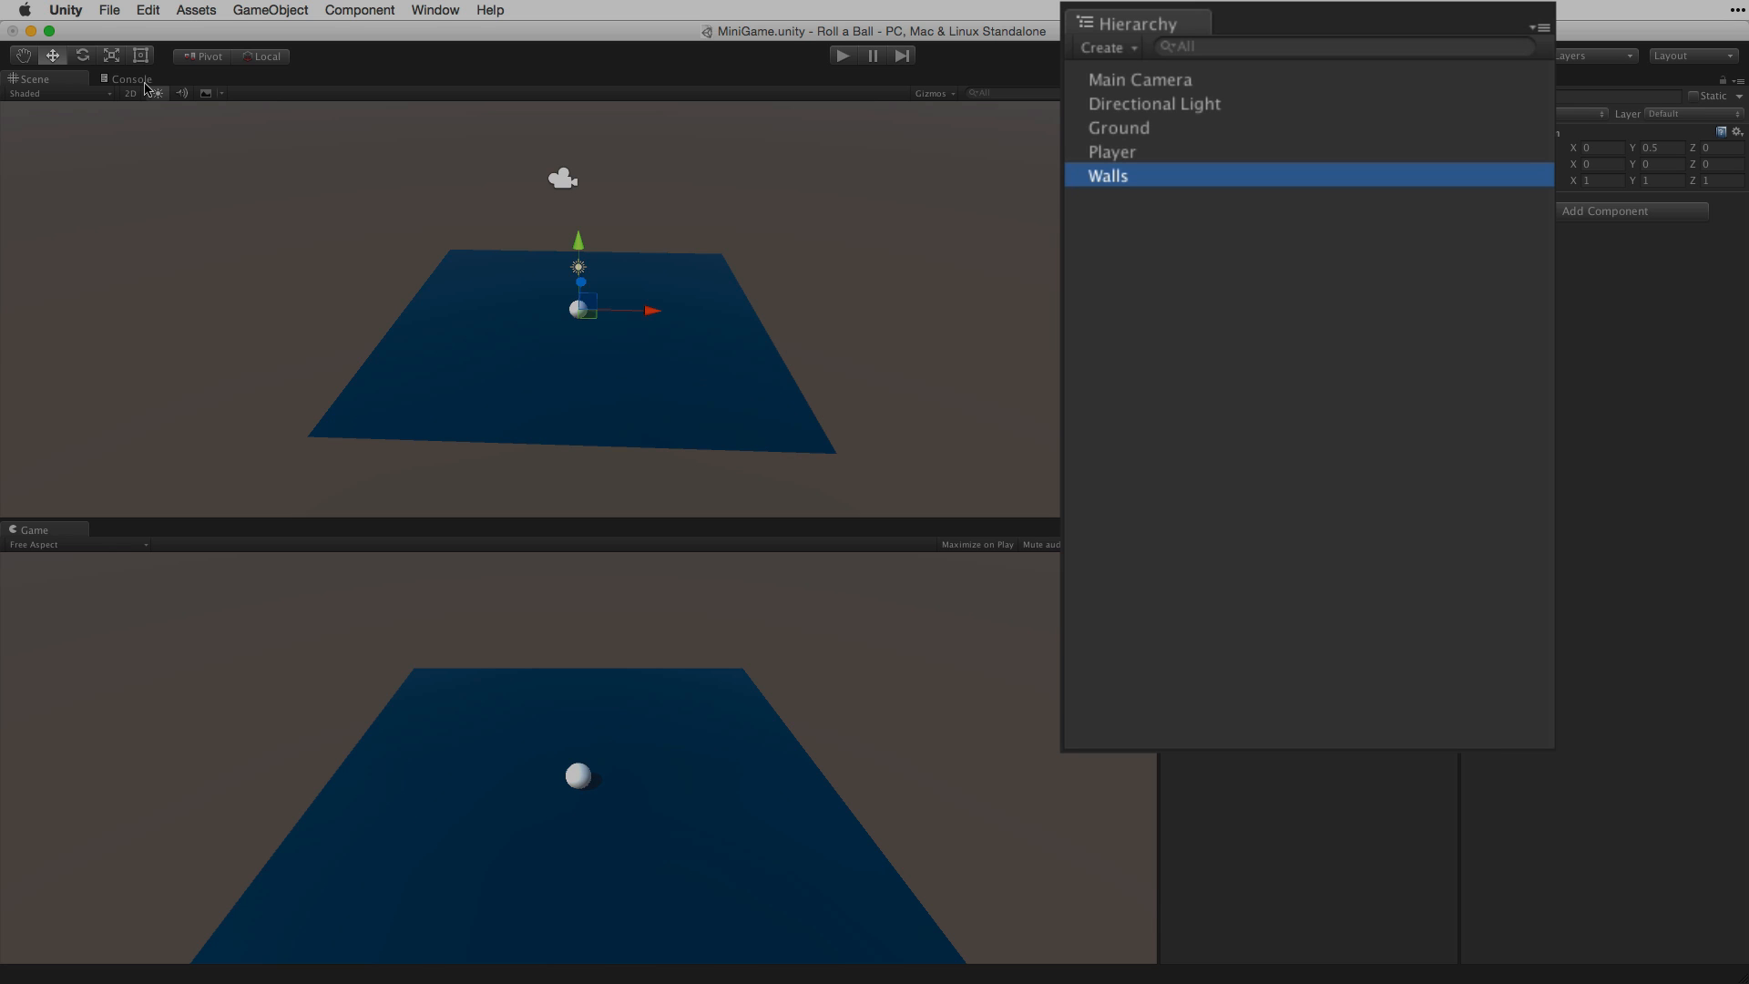
left_click(1735, 131)
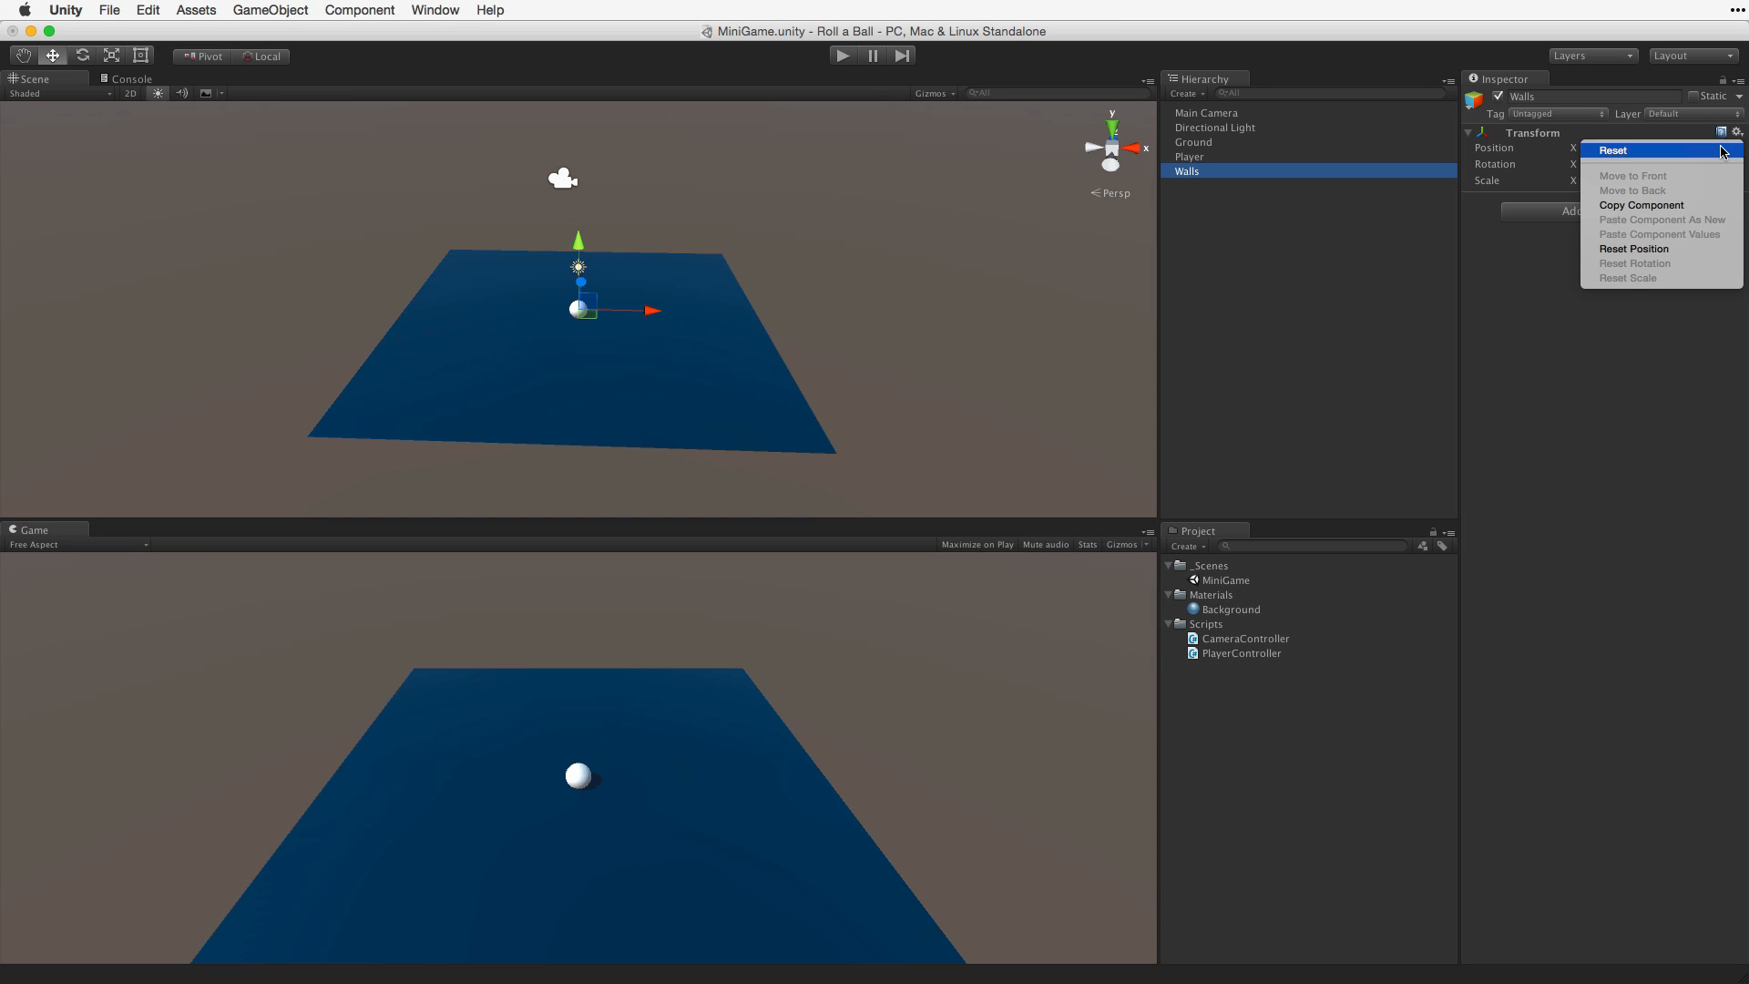
Reset the Walls transform to position 0, 0, 0
left_click(1613, 150)
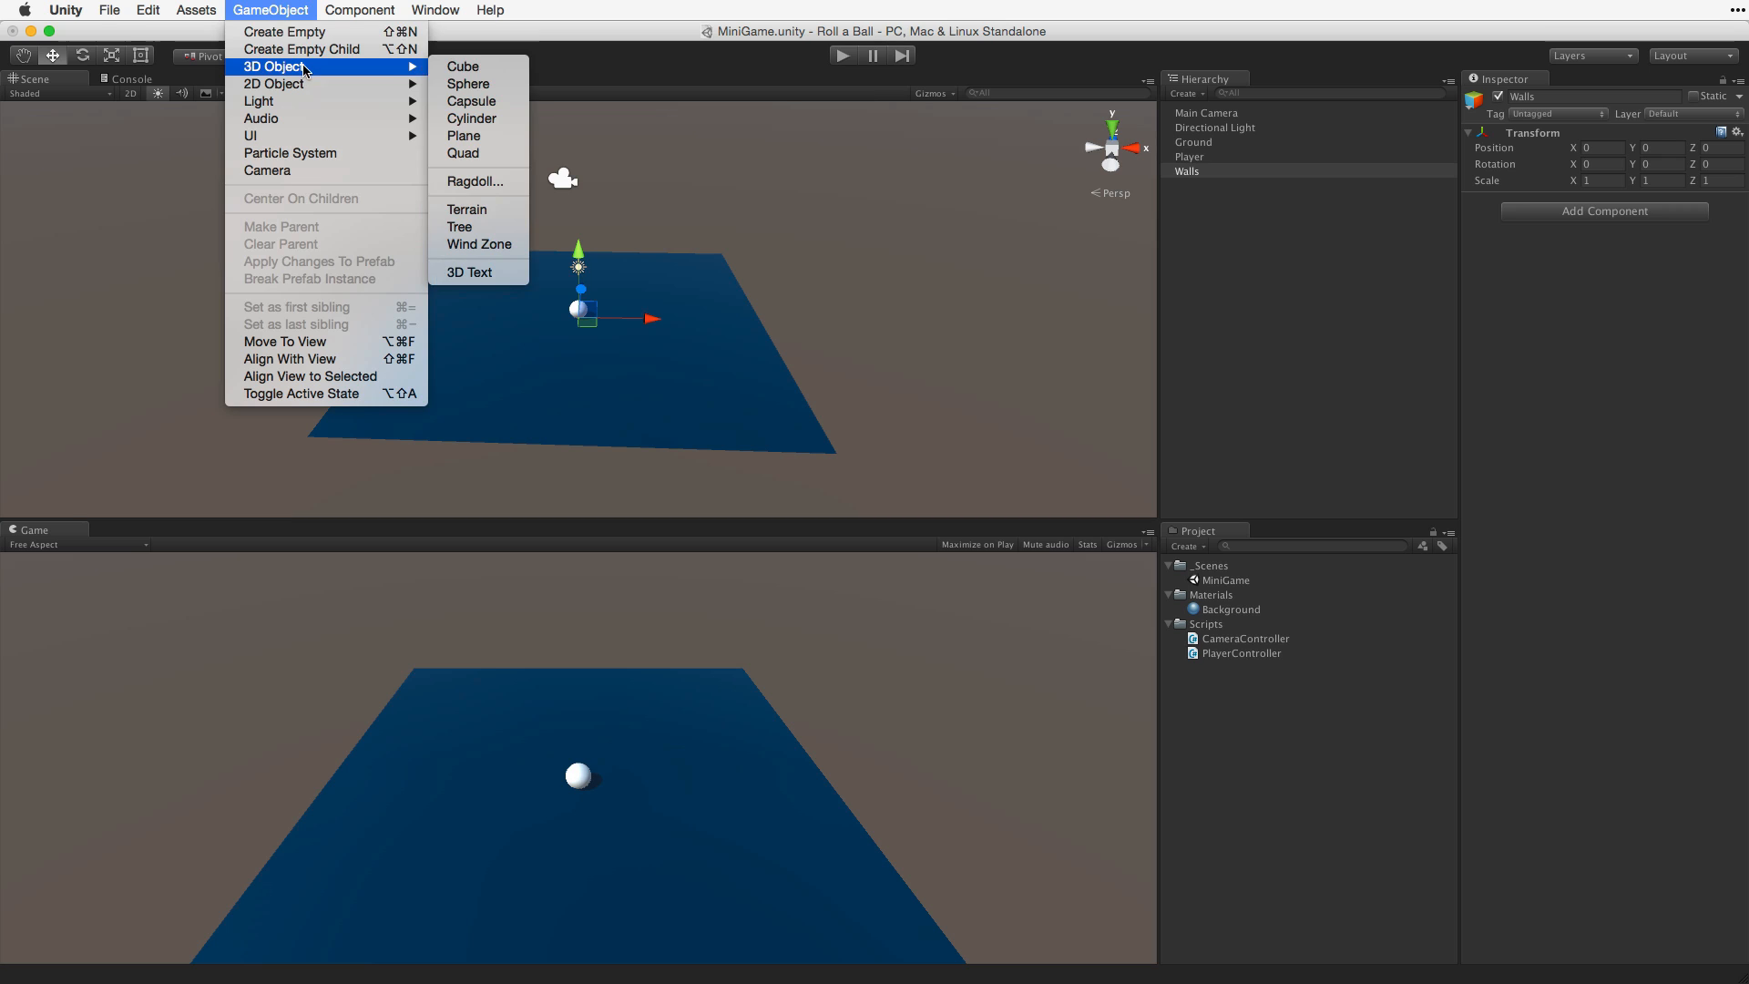
mouse_move(462, 66)
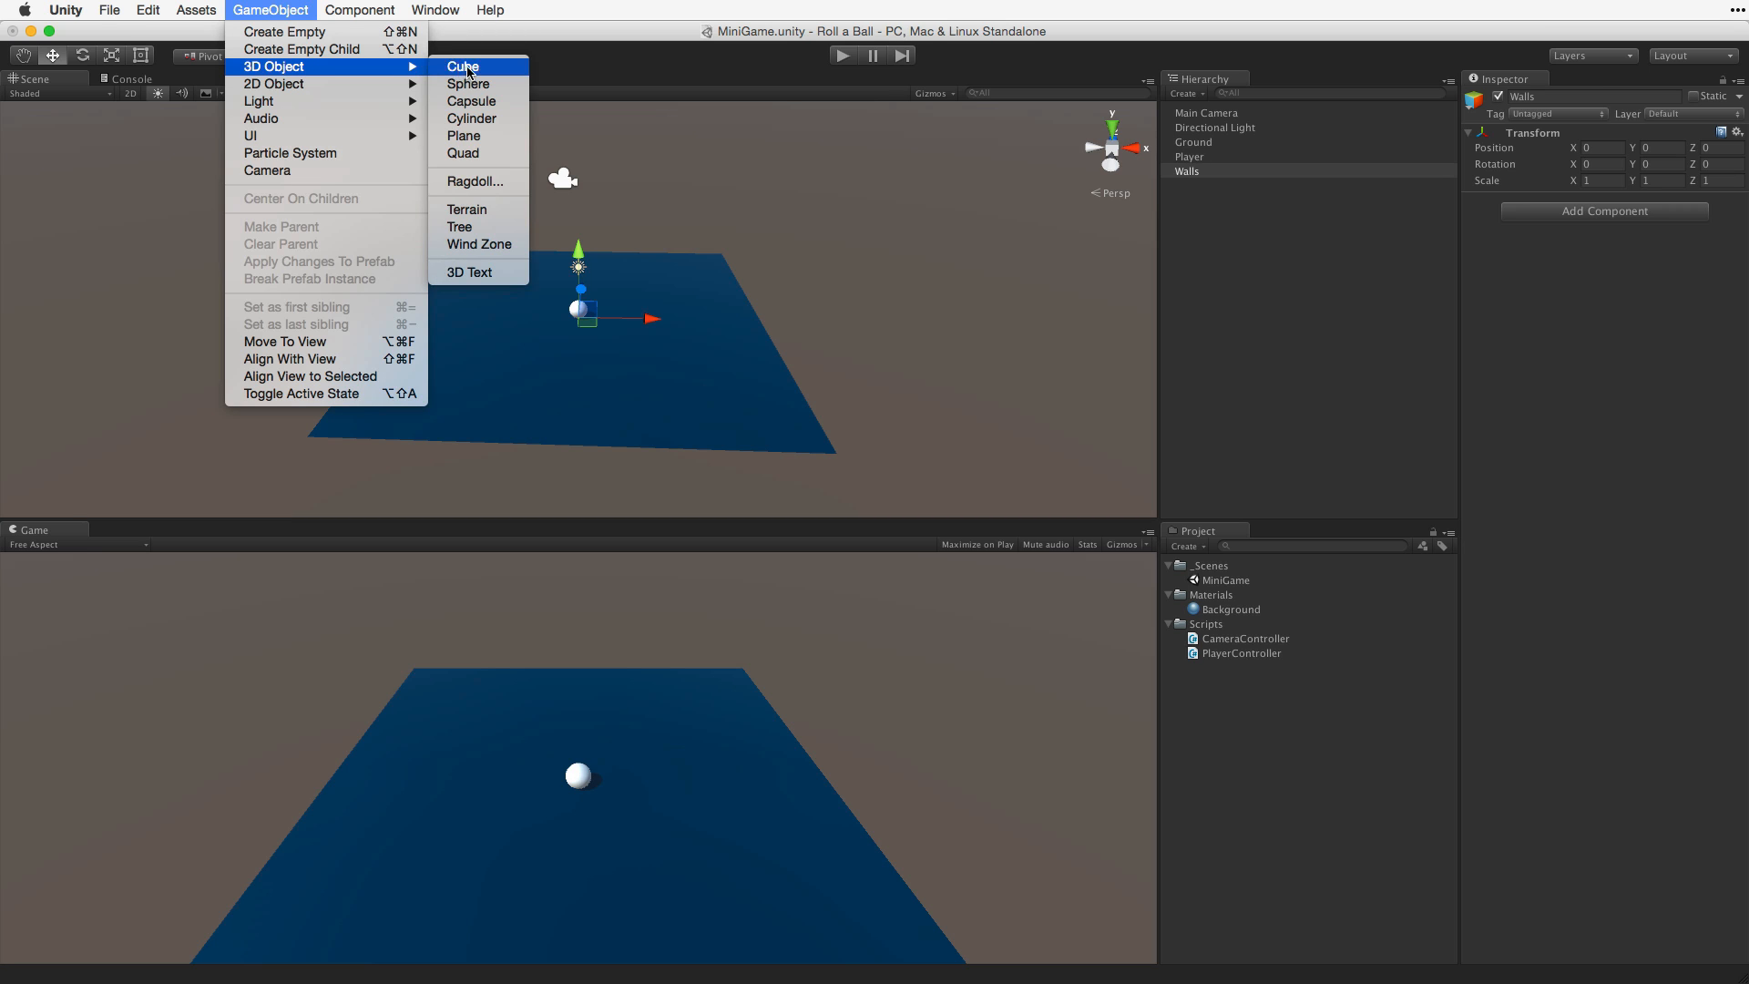
Add a new 3D cube to the scene for the West Wall
left_click(461, 65)
type("West Wall")
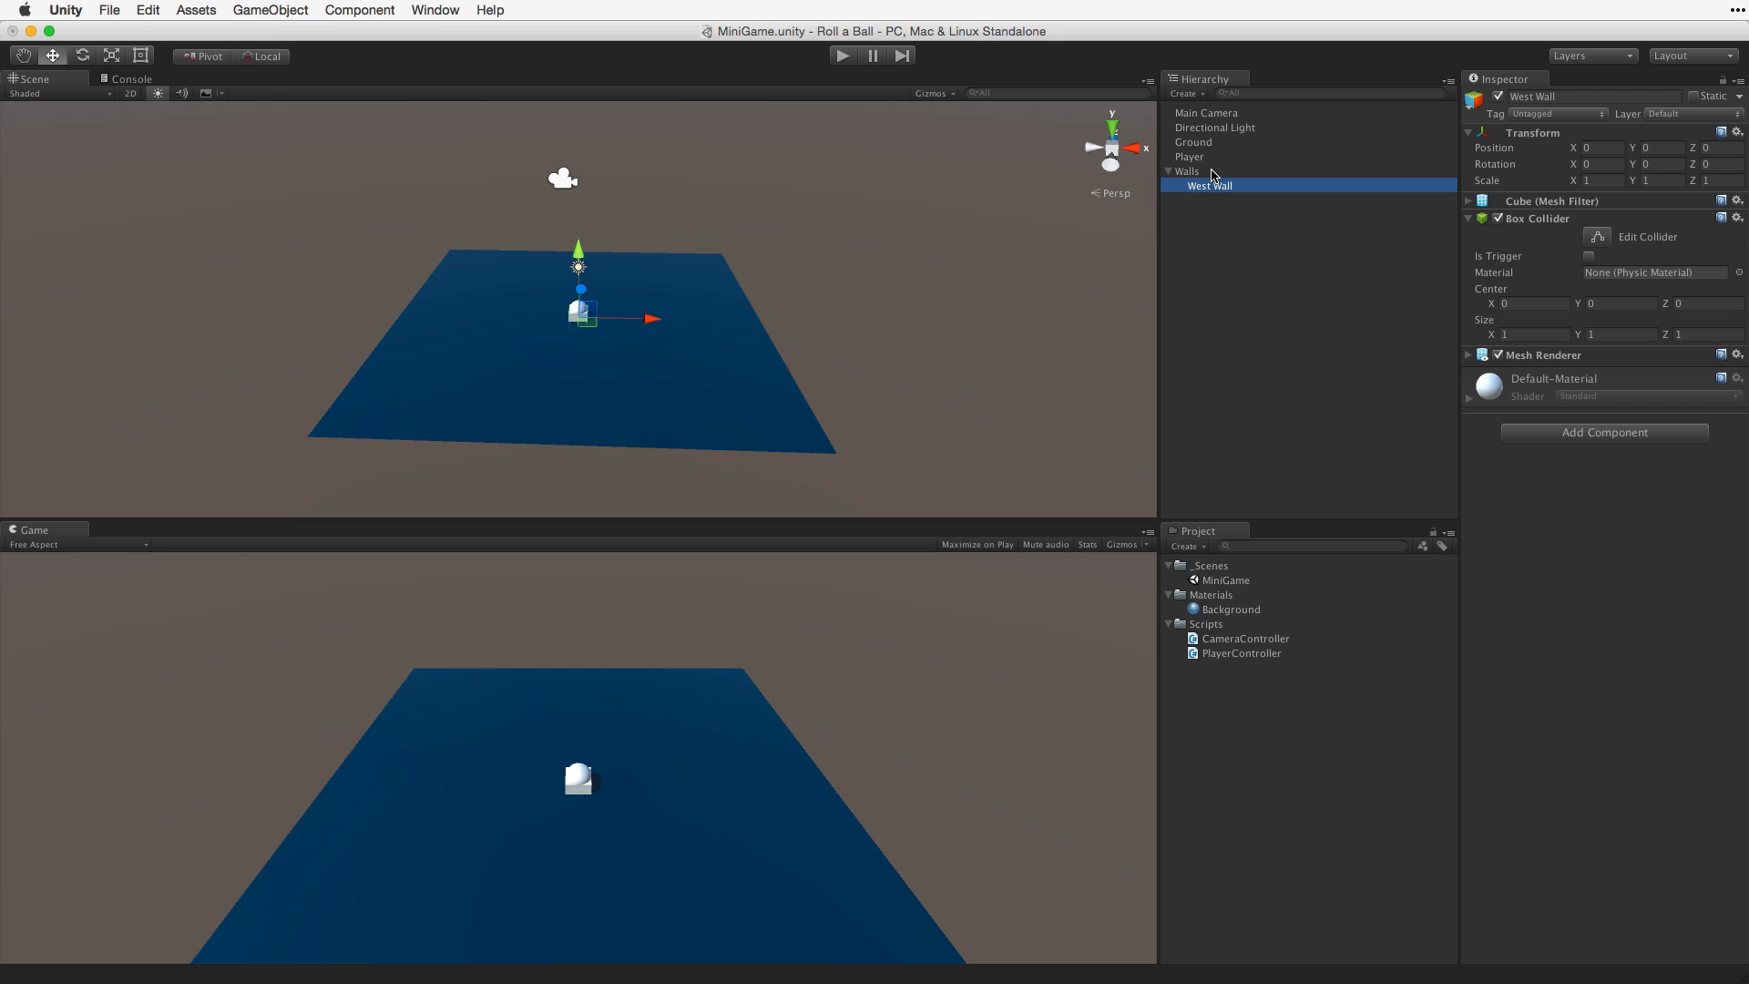
mouse_move(602, 337)
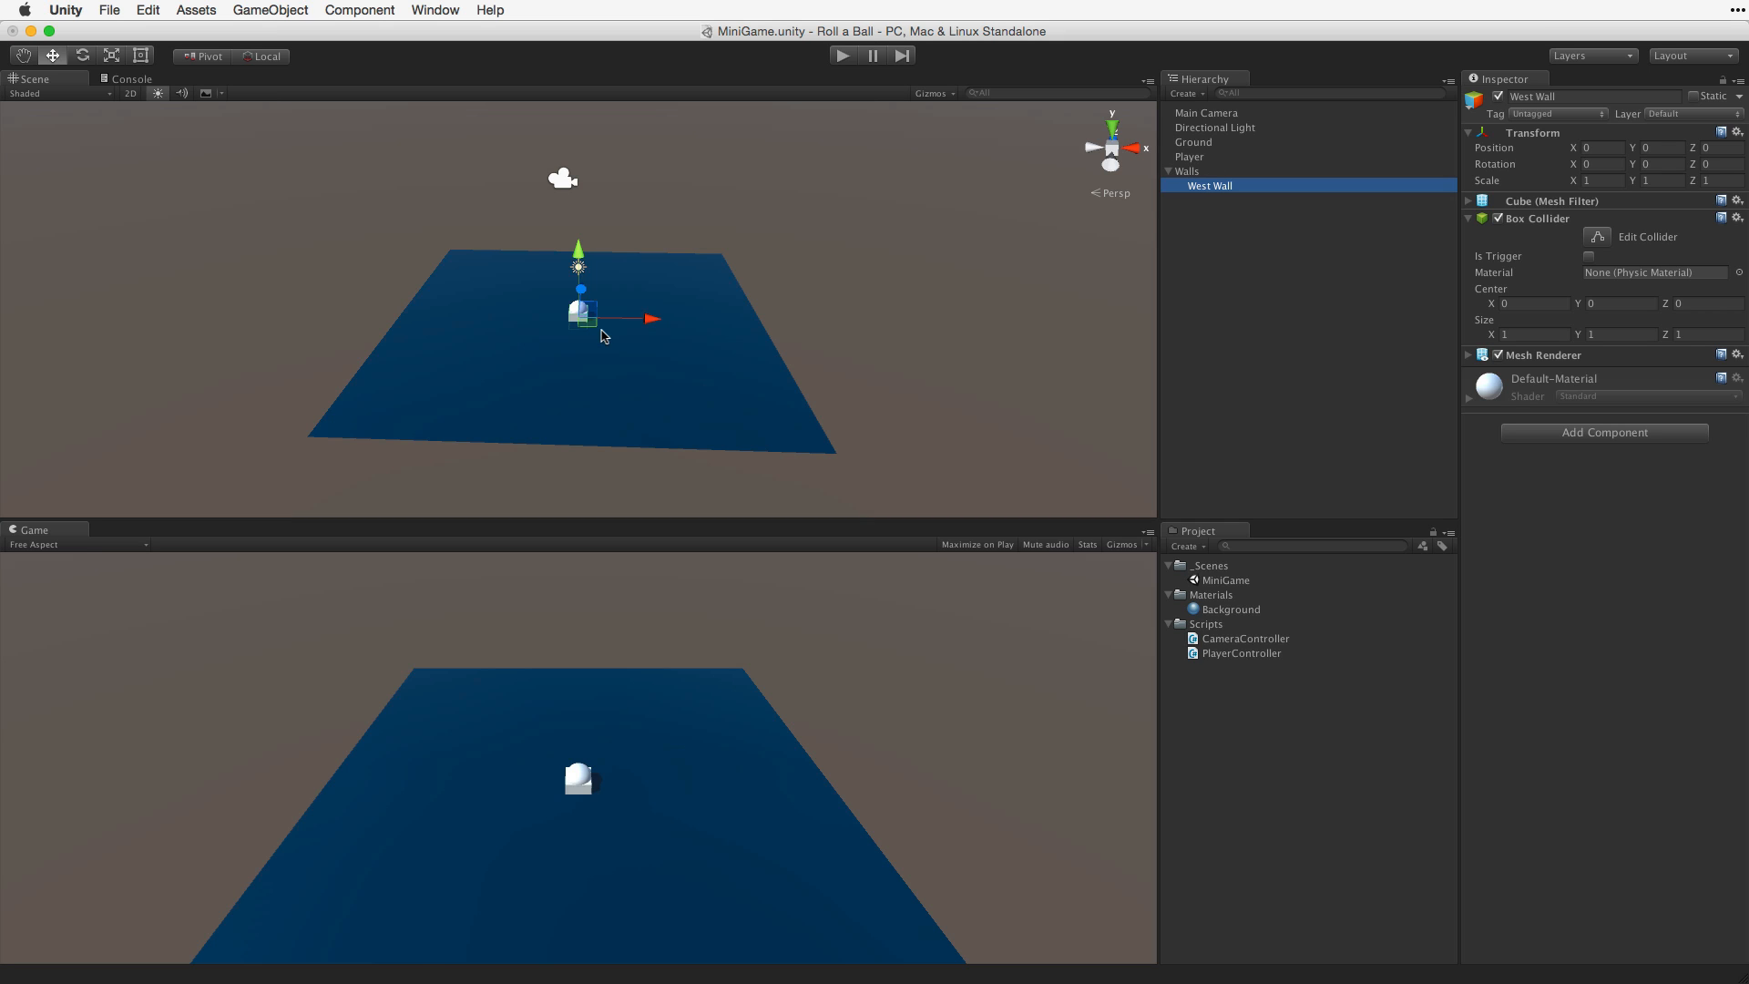
mouse_move(526, 248)
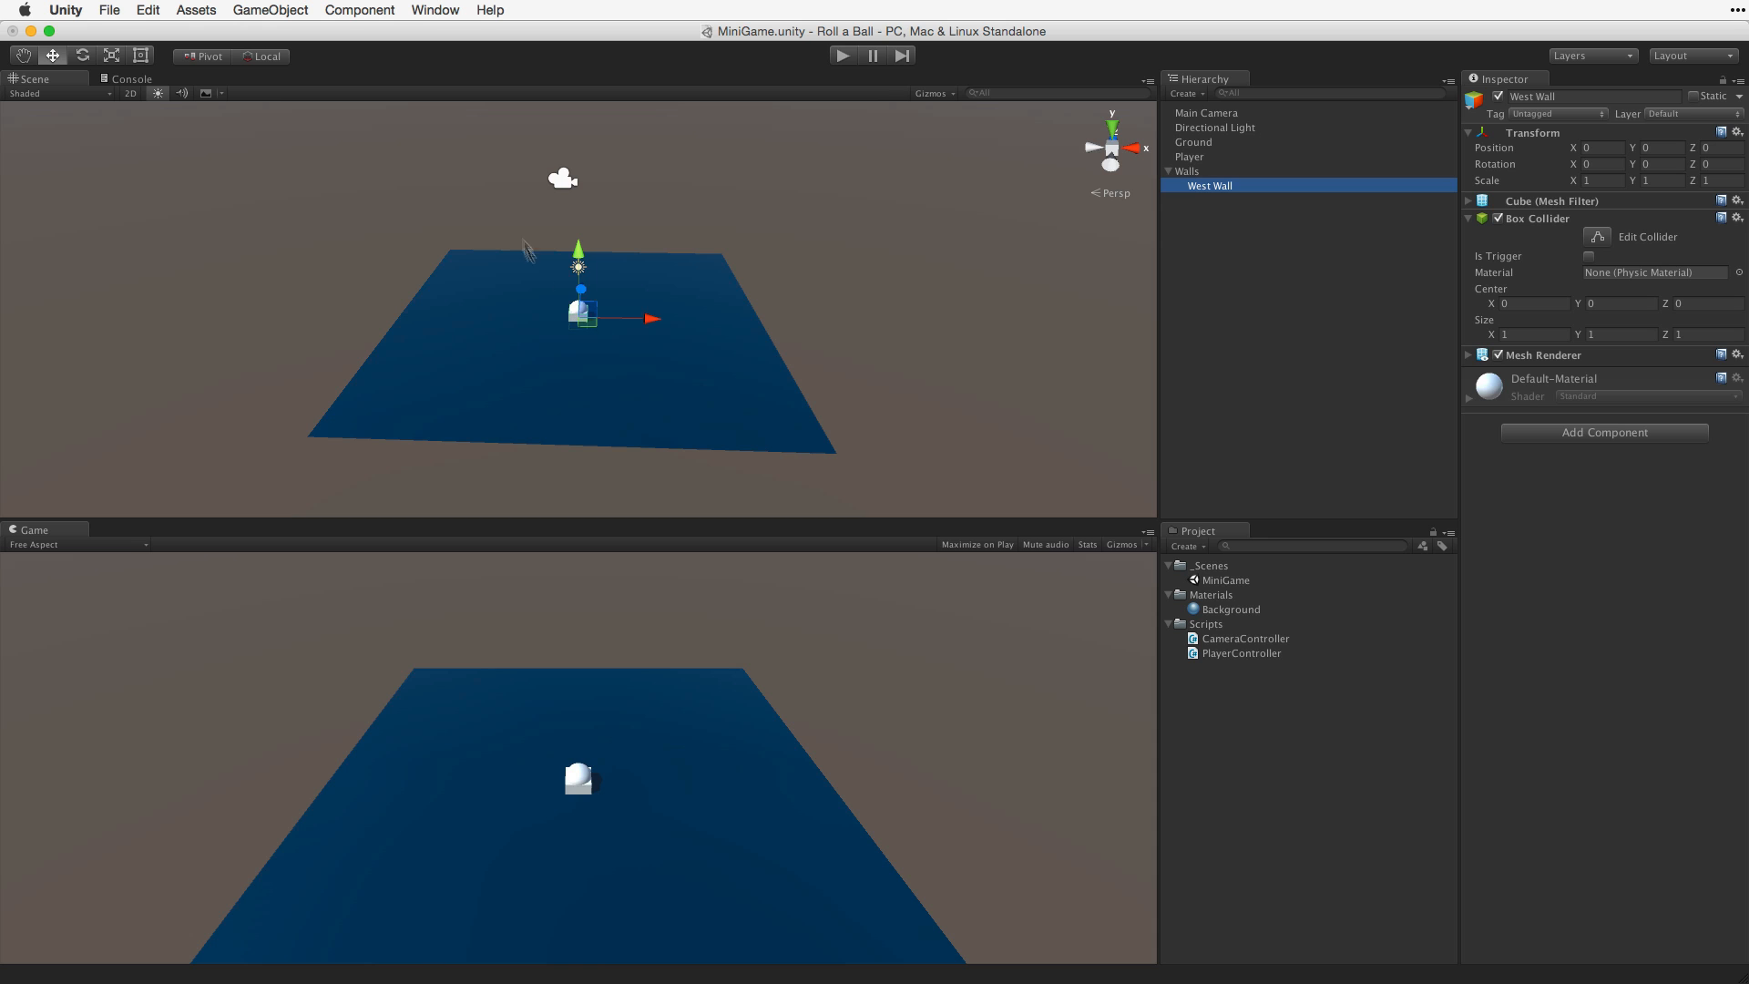
Frame the new cube and enter a scale value of 2 for the West Wall
left_click(145, 10)
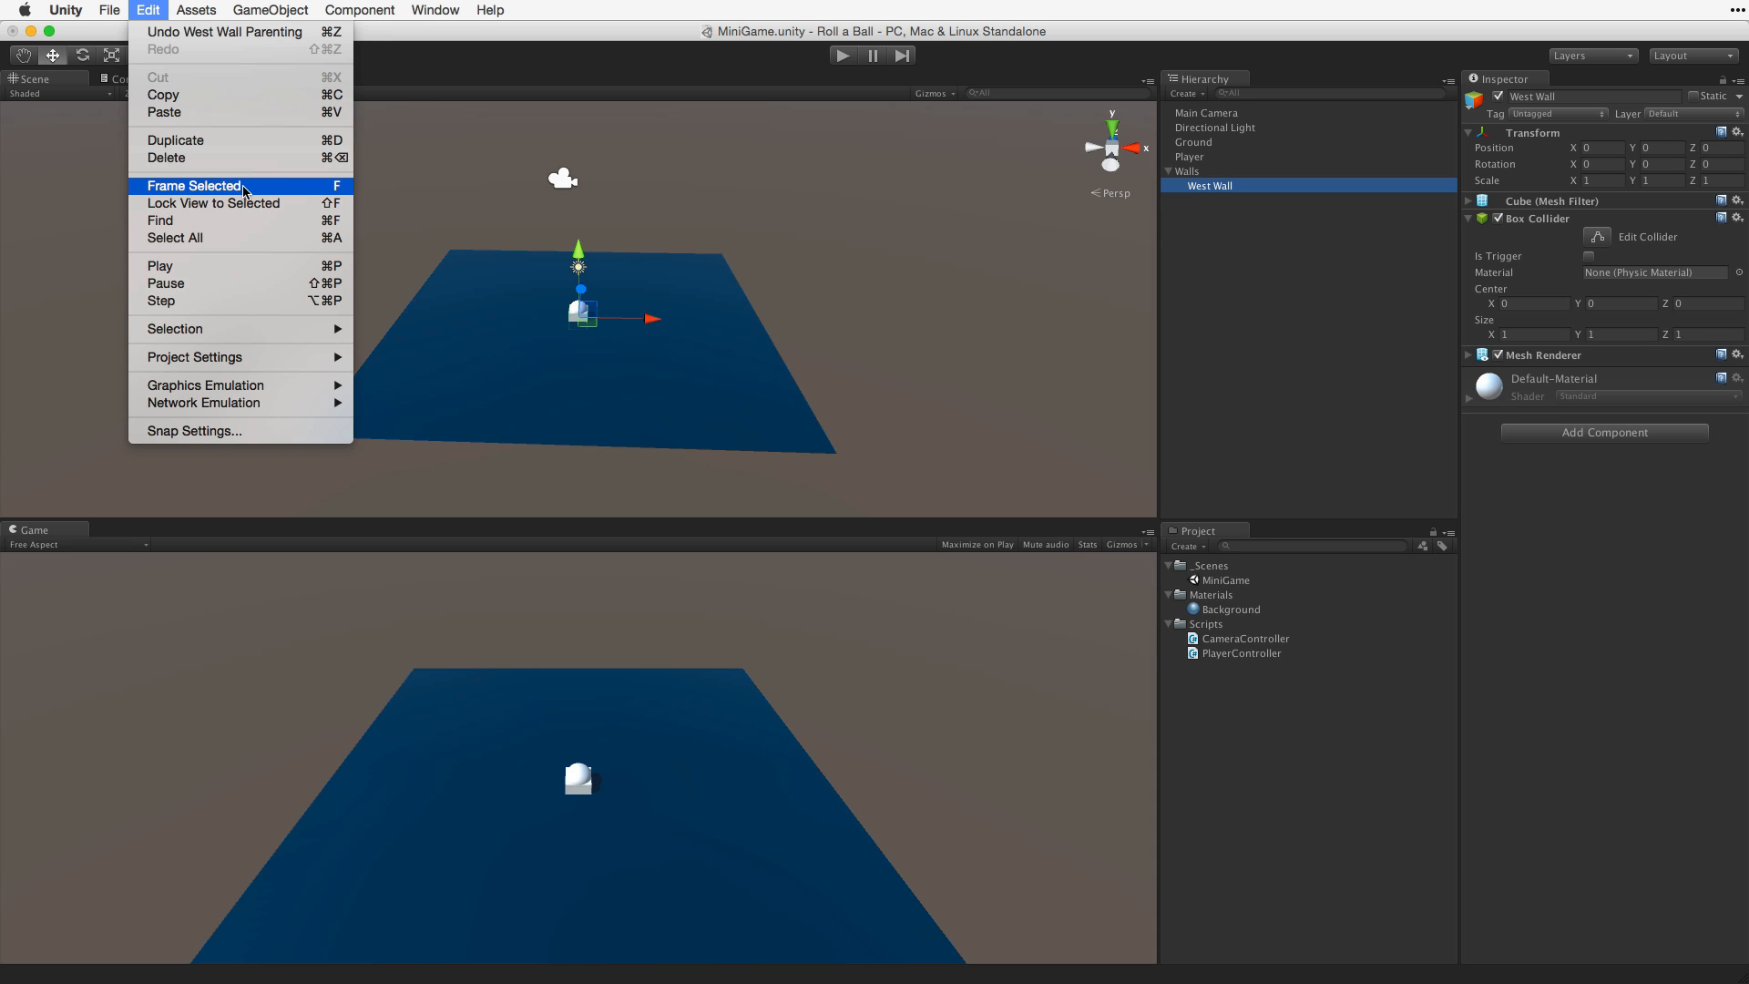
left_click(193, 185)
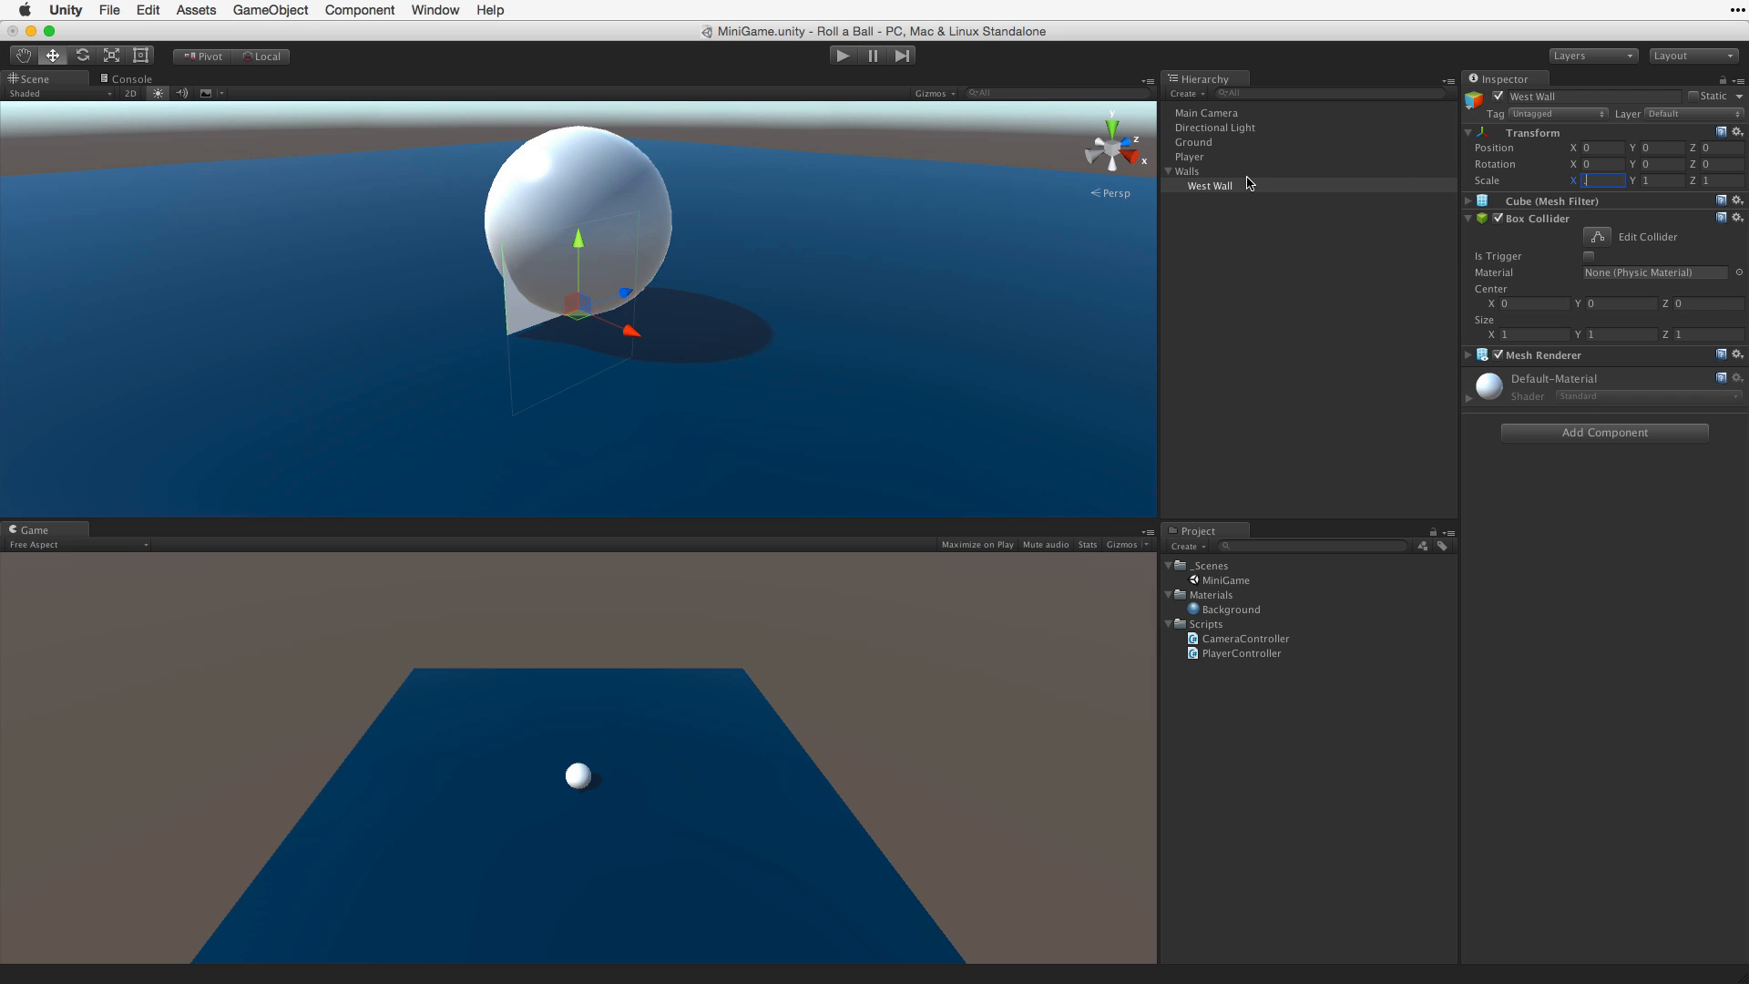
type("2")
type("0.5")
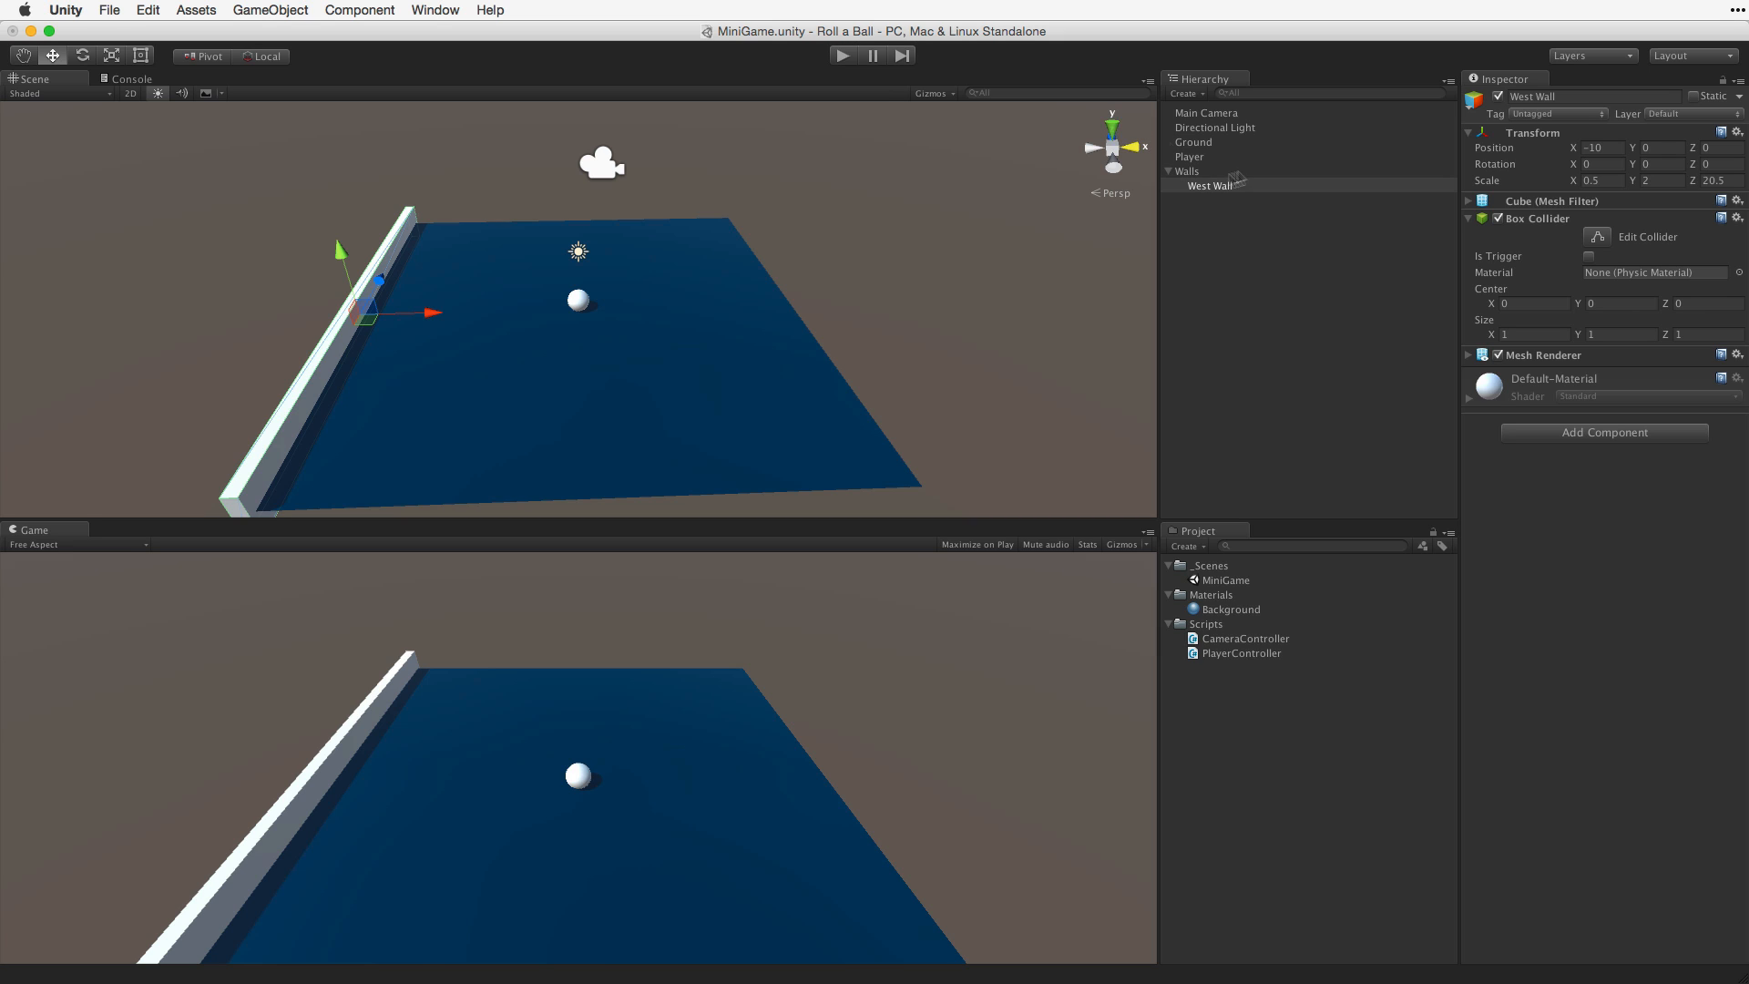
Duplicate West Wall to create the East Wall copy
left_click(1210, 185)
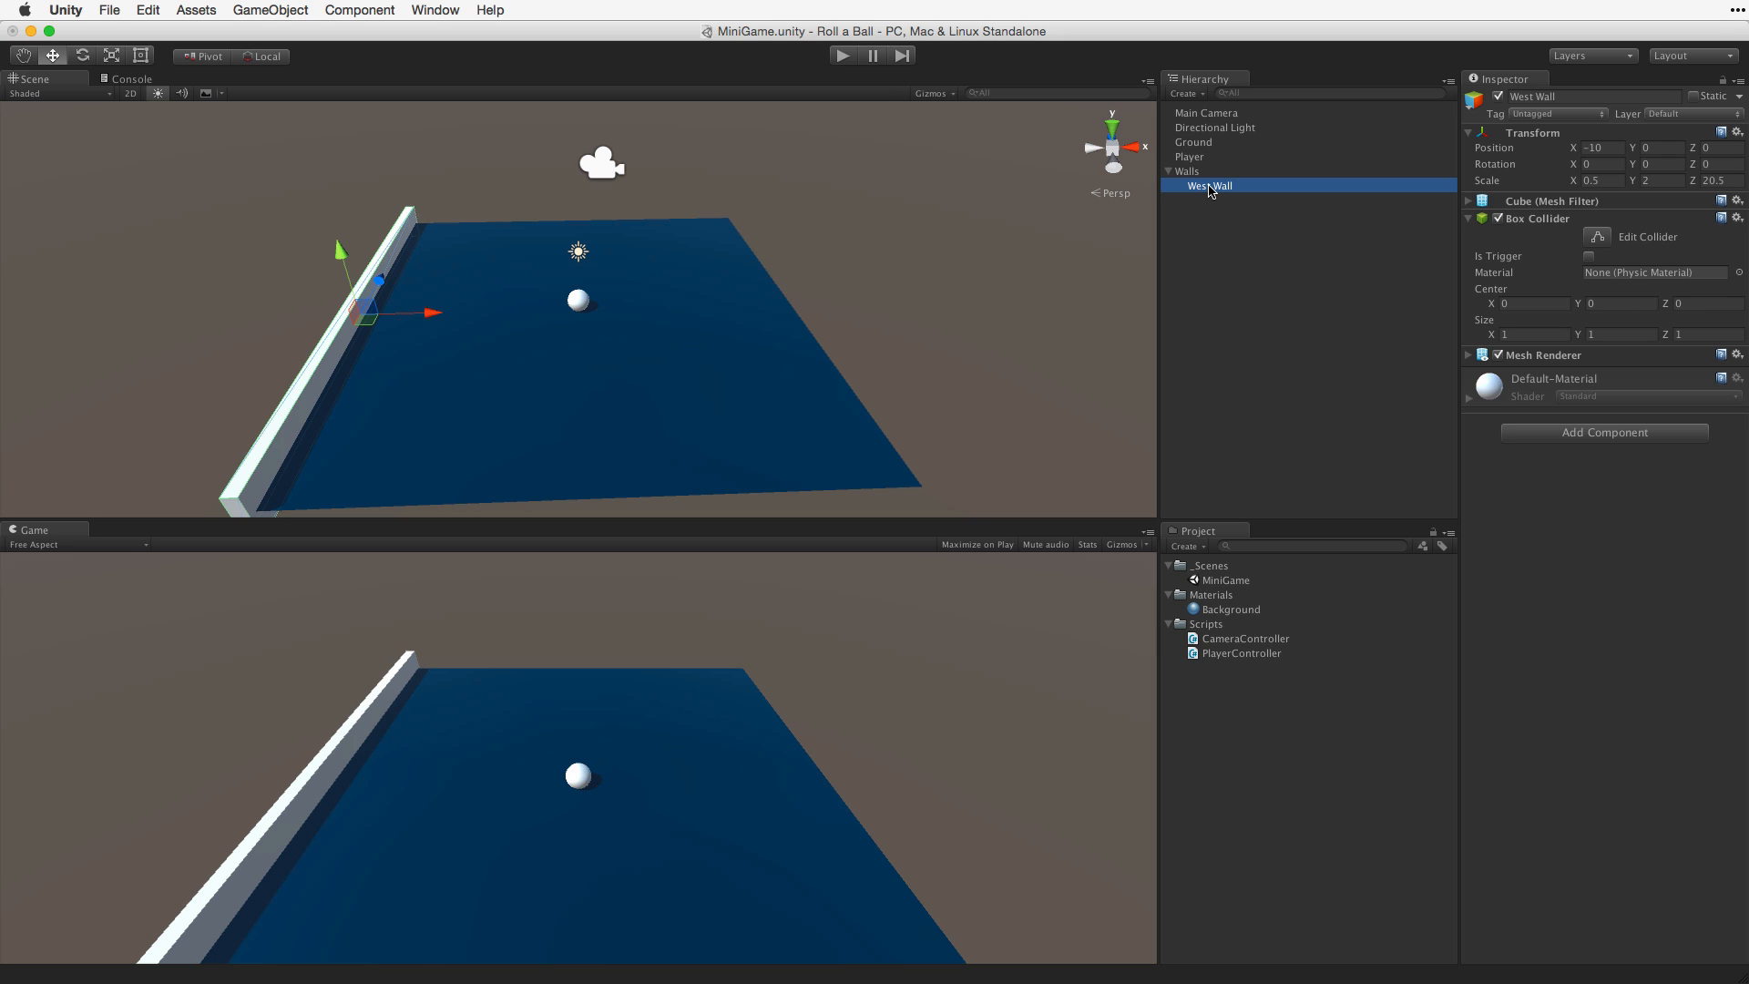
left_click(146, 10)
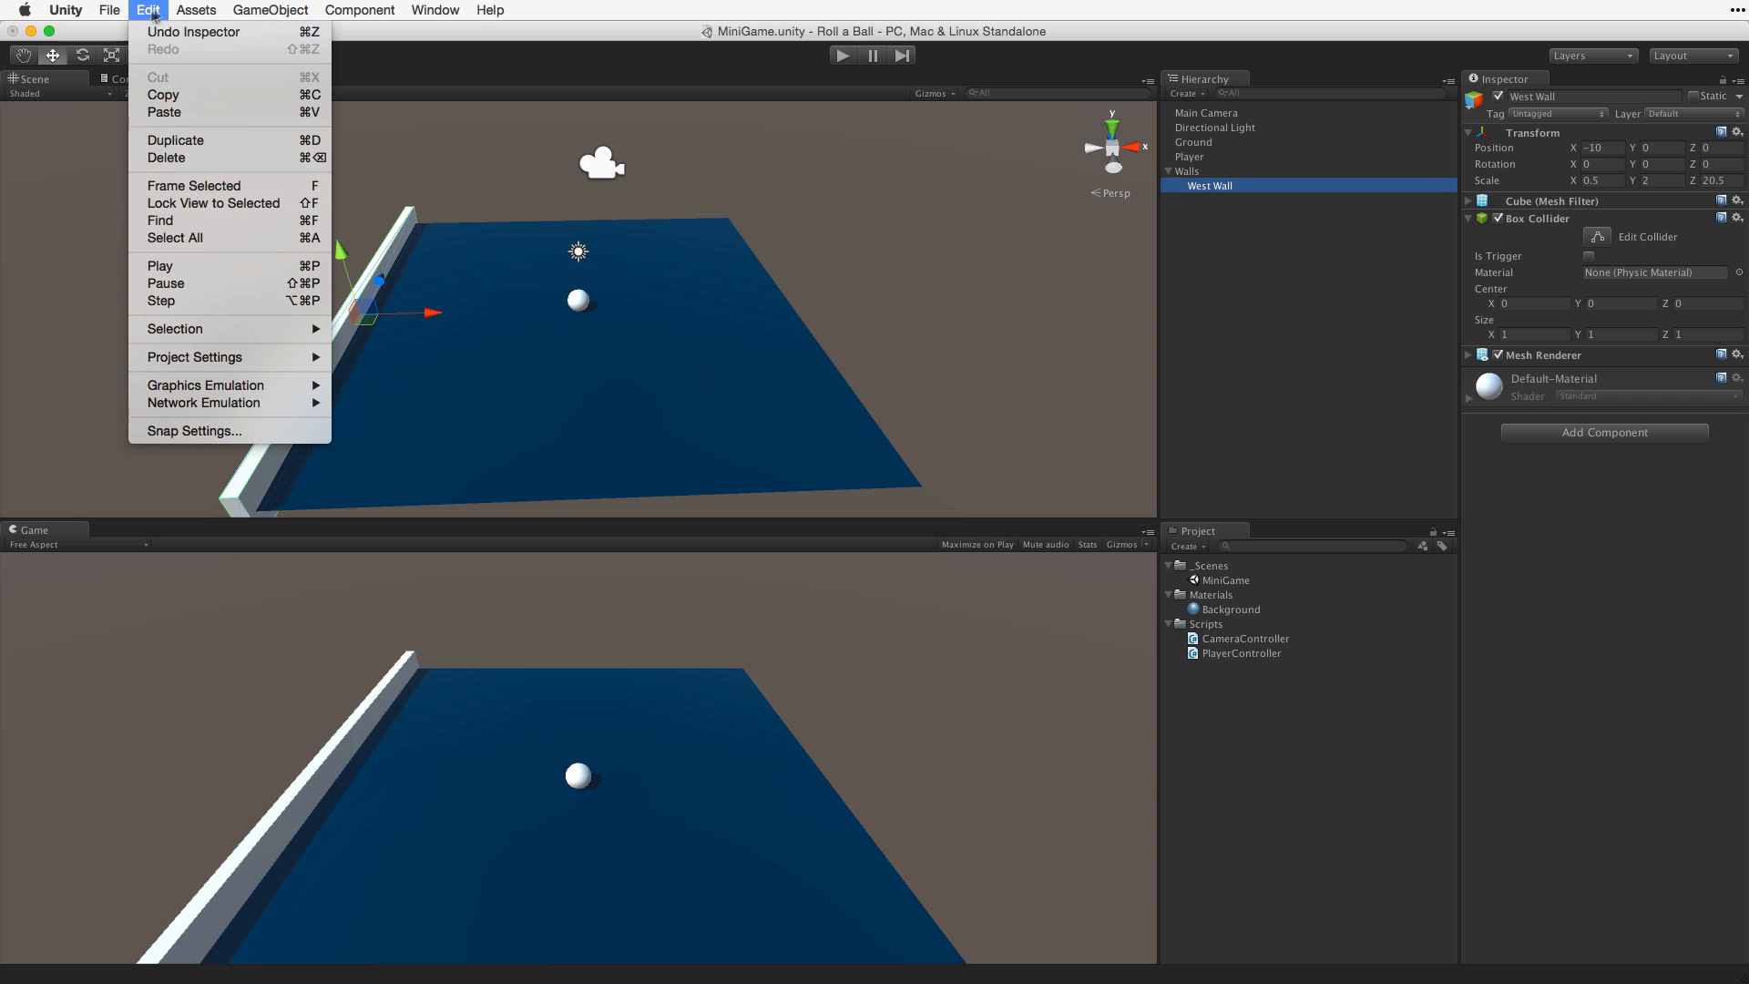
mouse_move(185, 143)
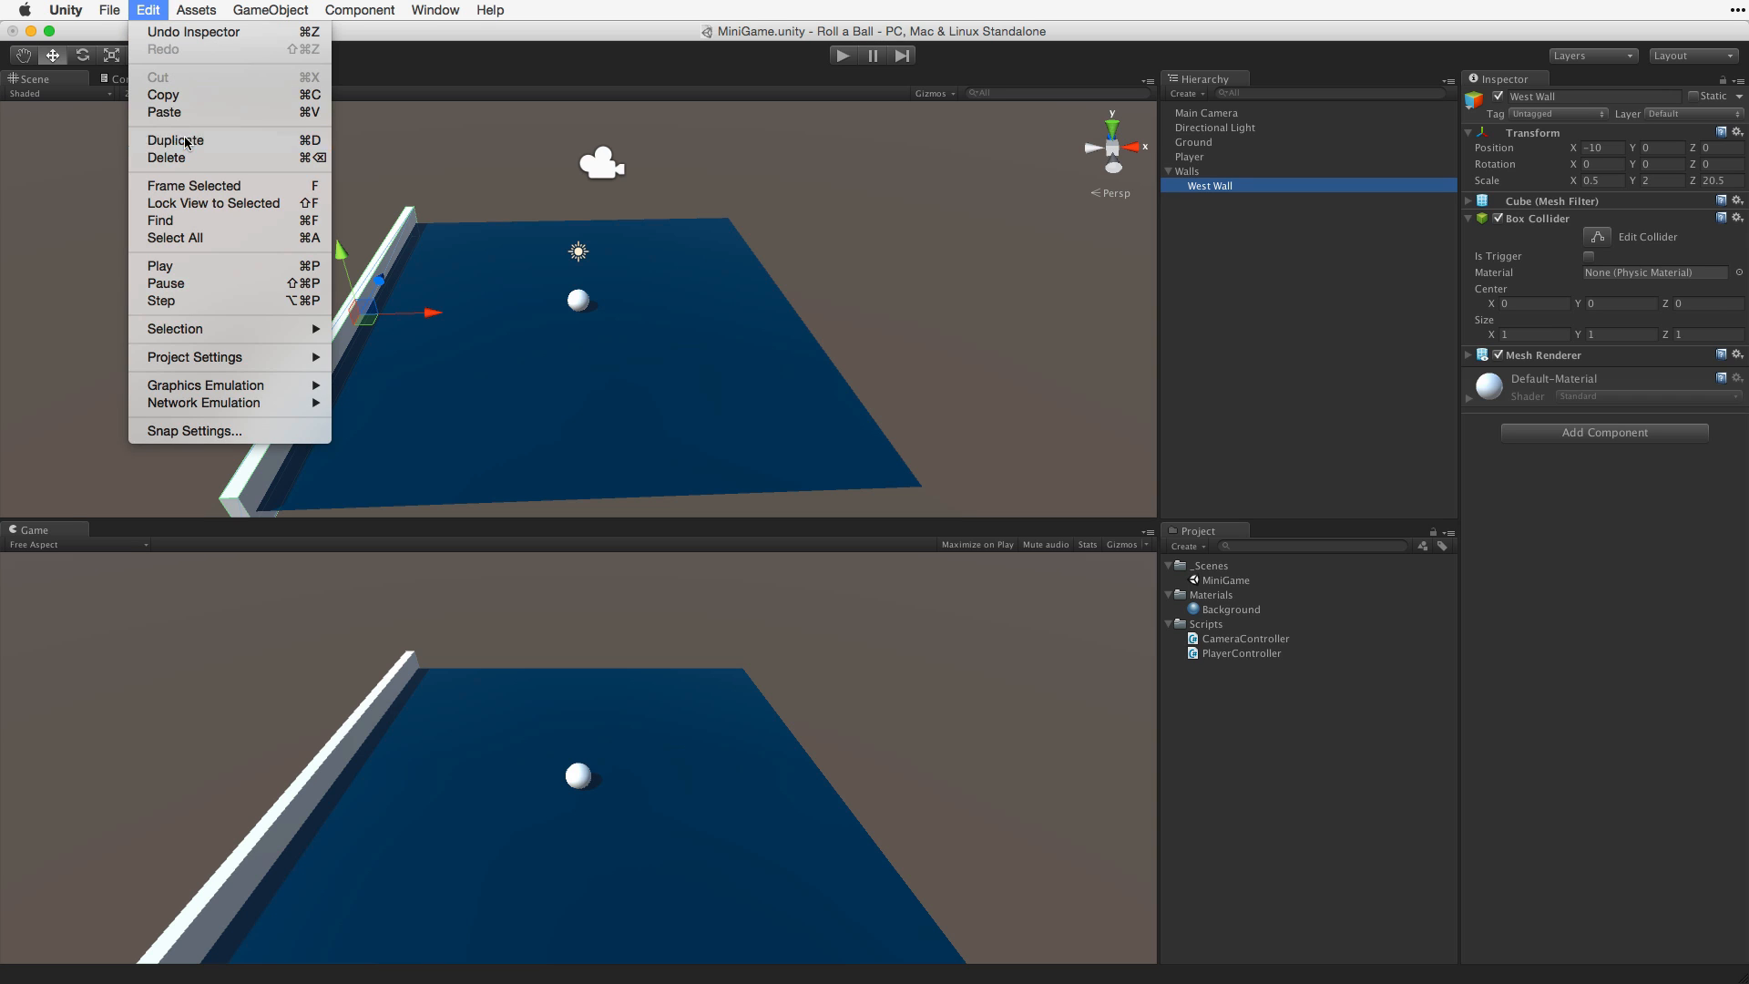
left_click(175, 139)
type("10")
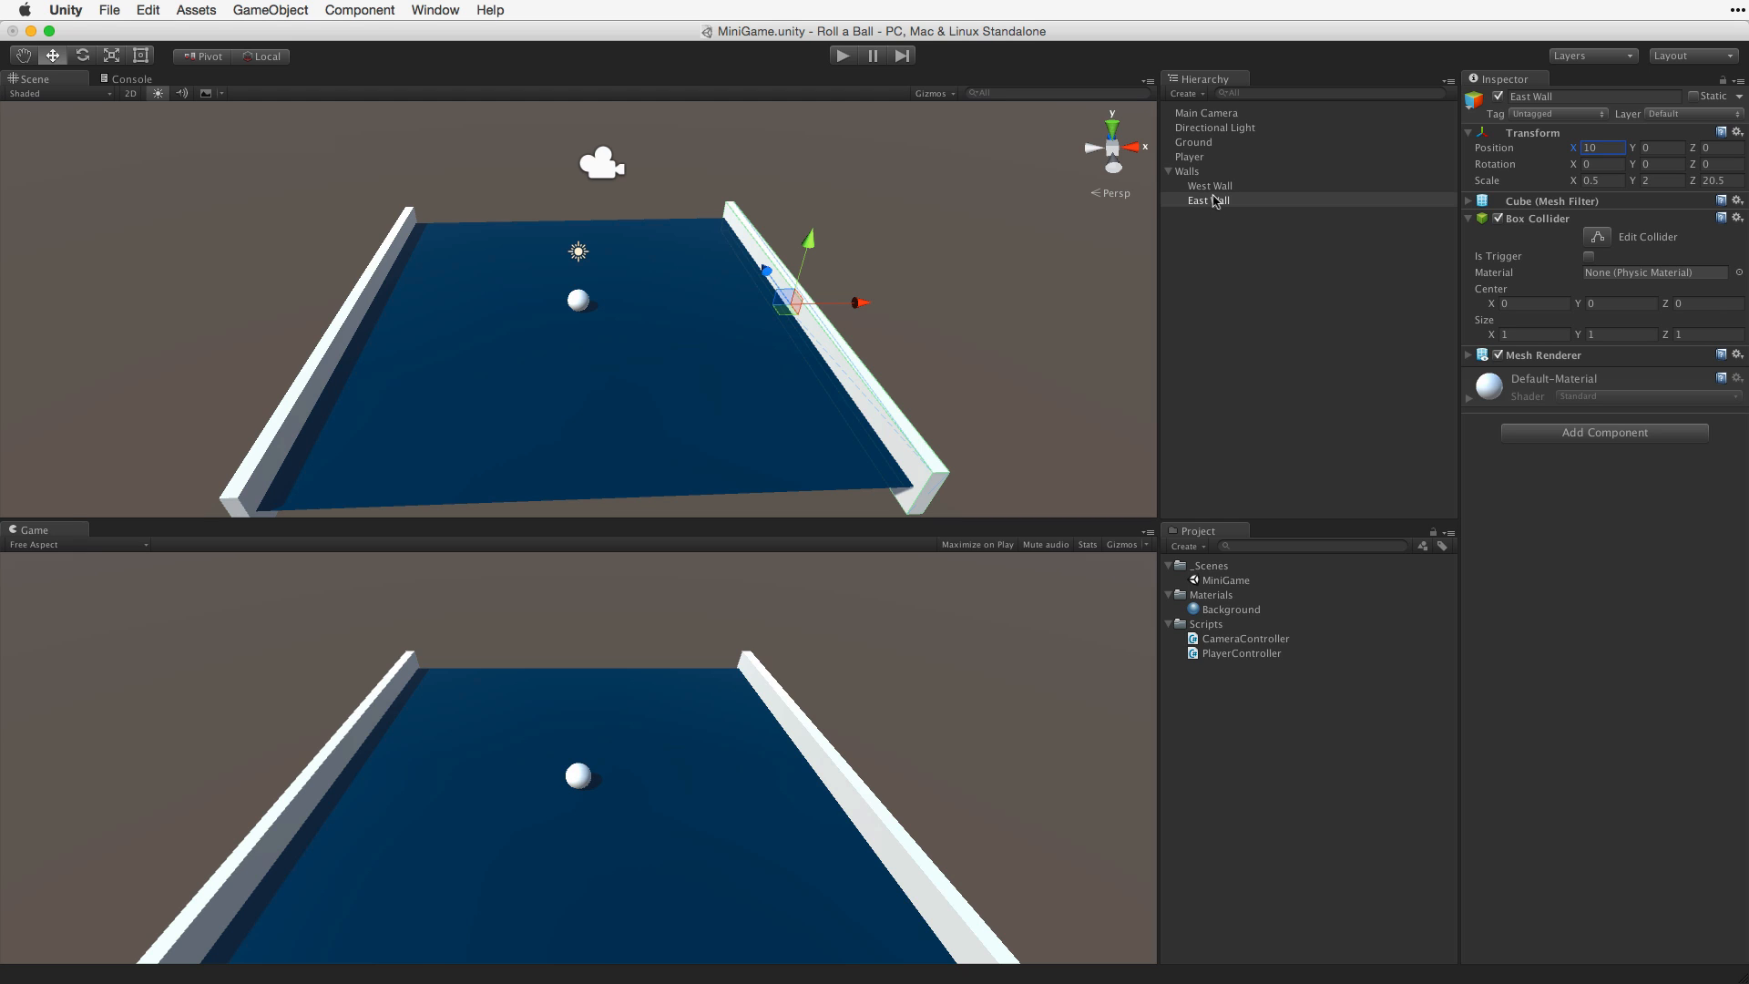
Duplicate East Wall and stretch the copy to Scale X 20.5
left_click(146, 10)
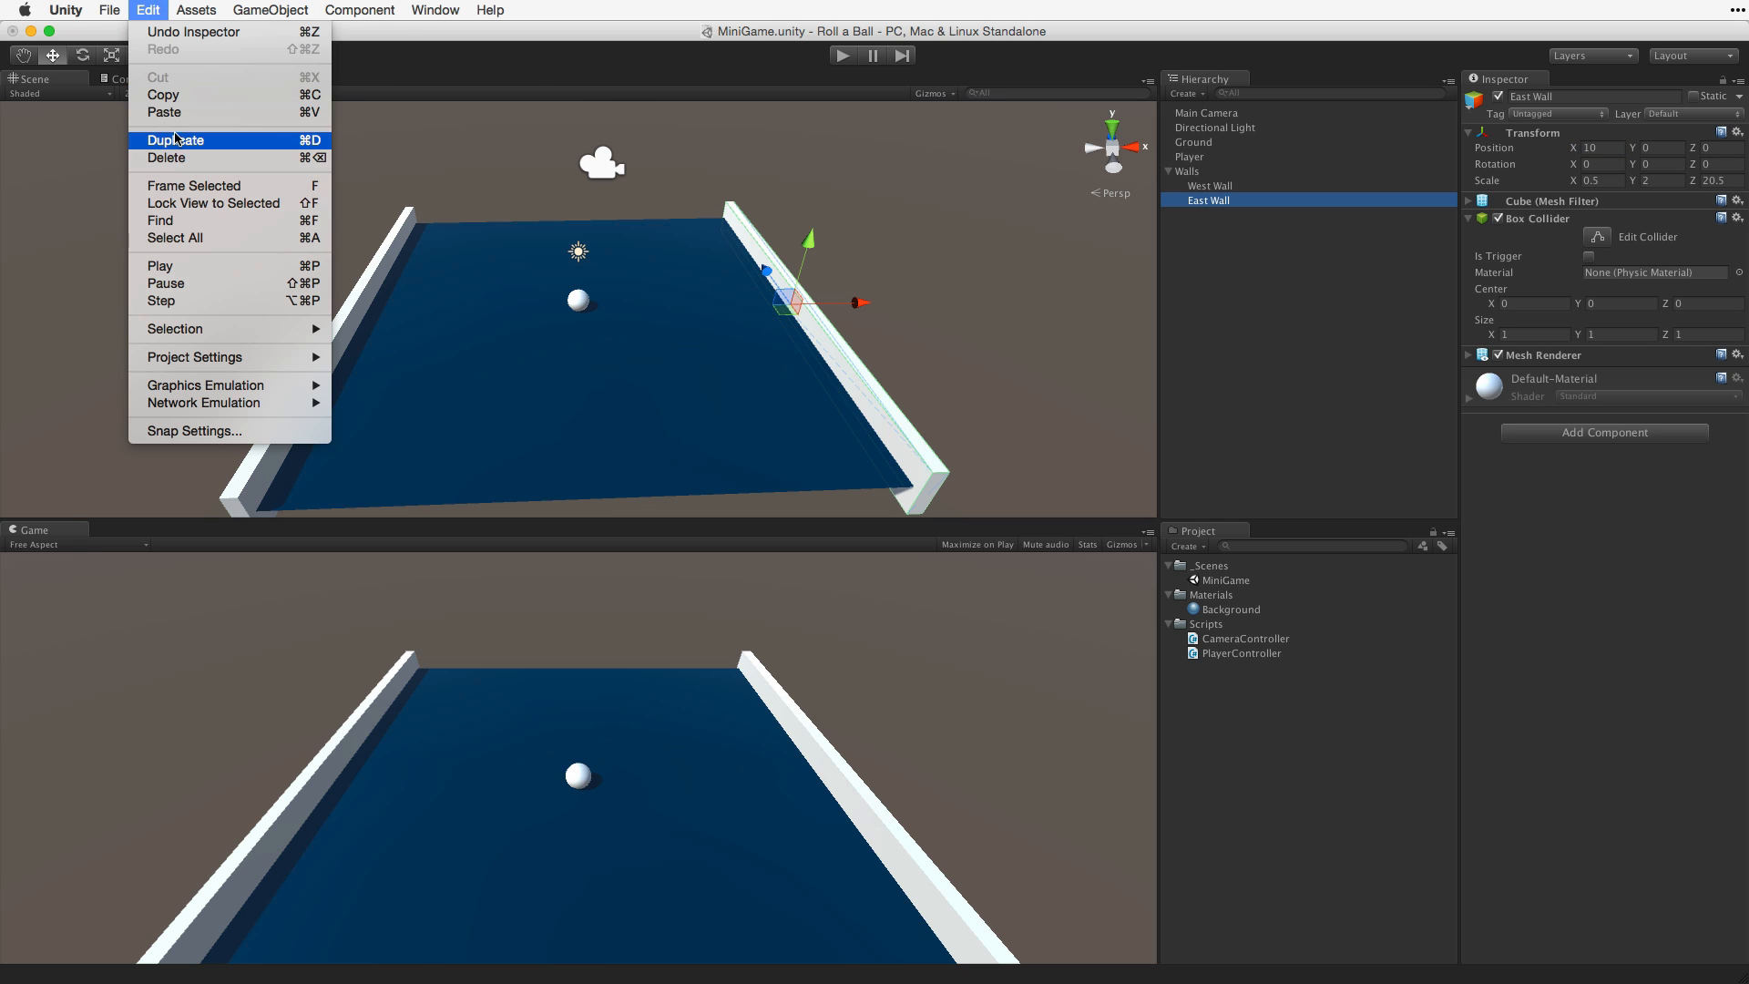
left_click(175, 140)
type("0")
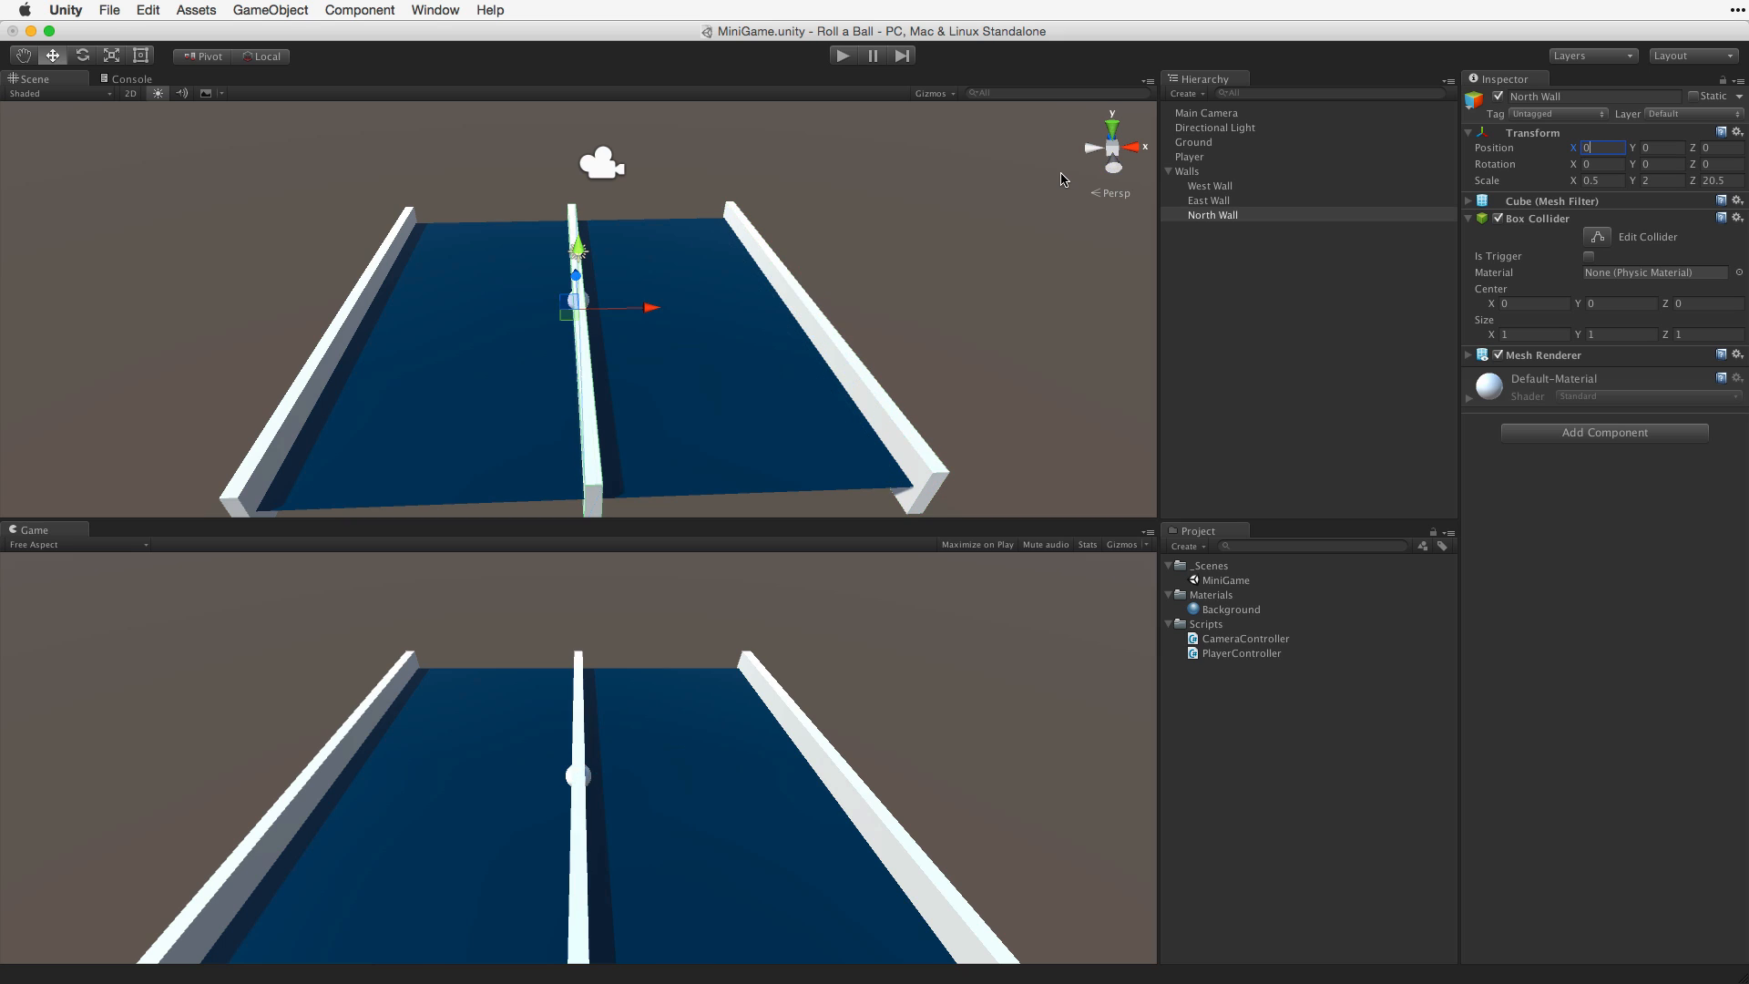
mouse_move(1651, 189)
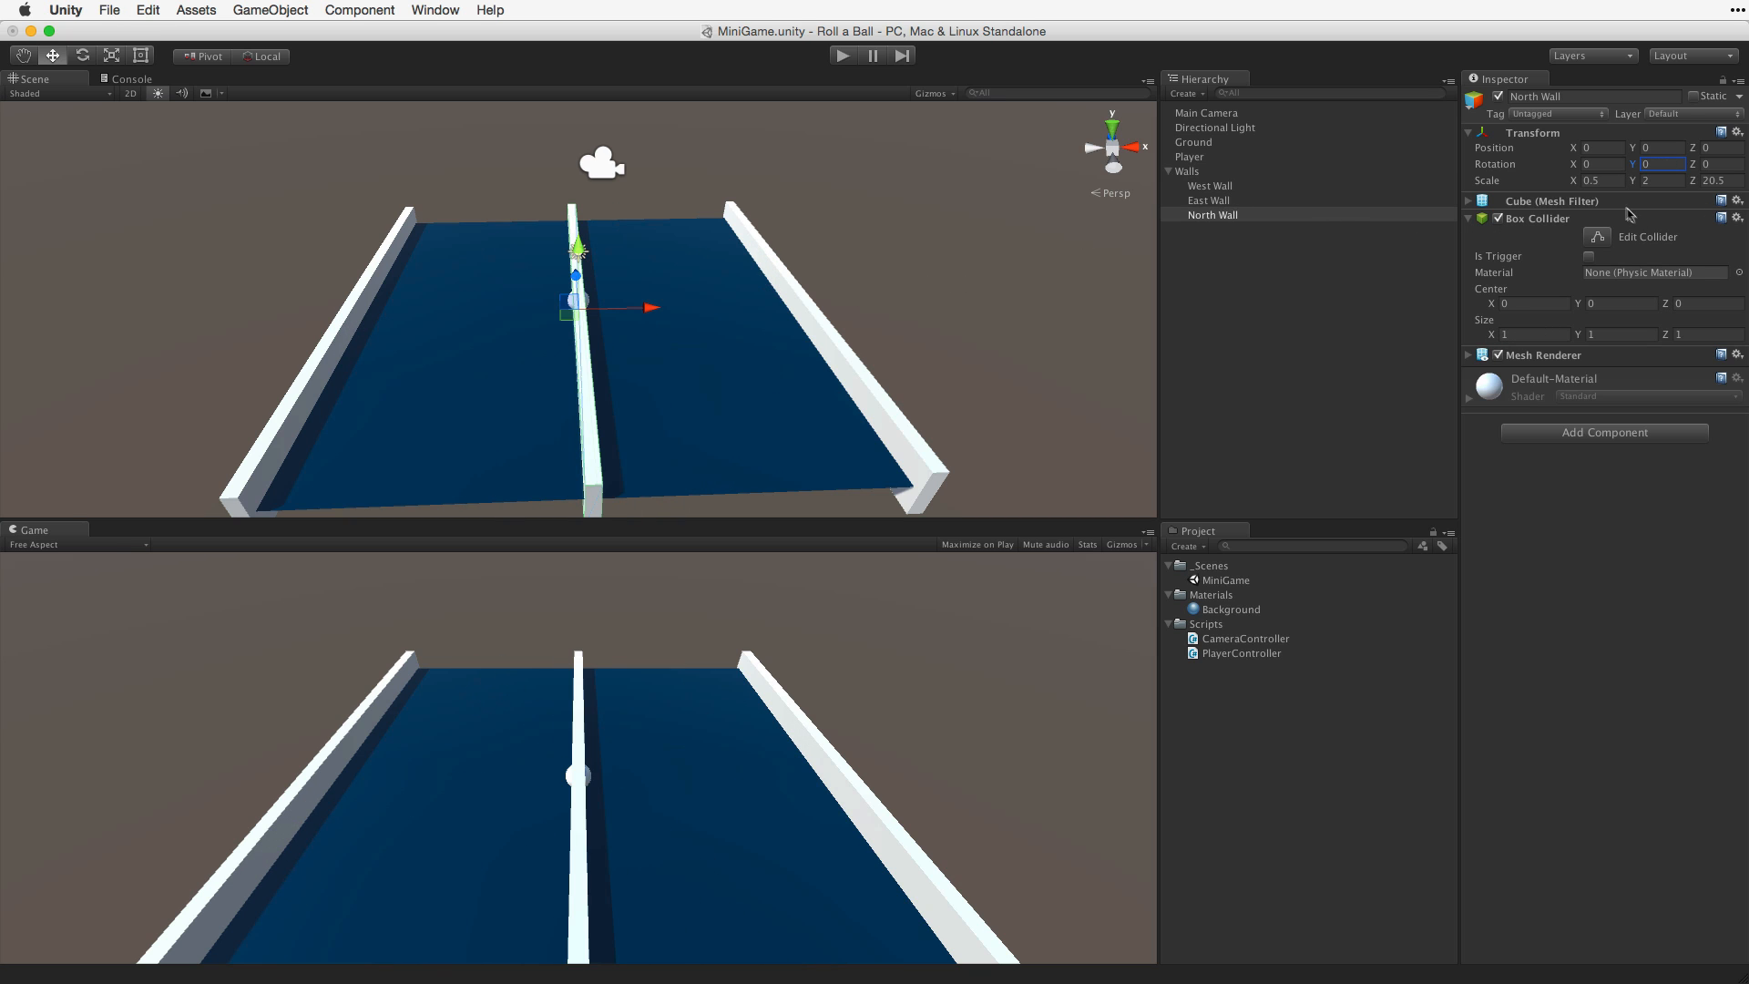
type("20.5")
type("South Wal")
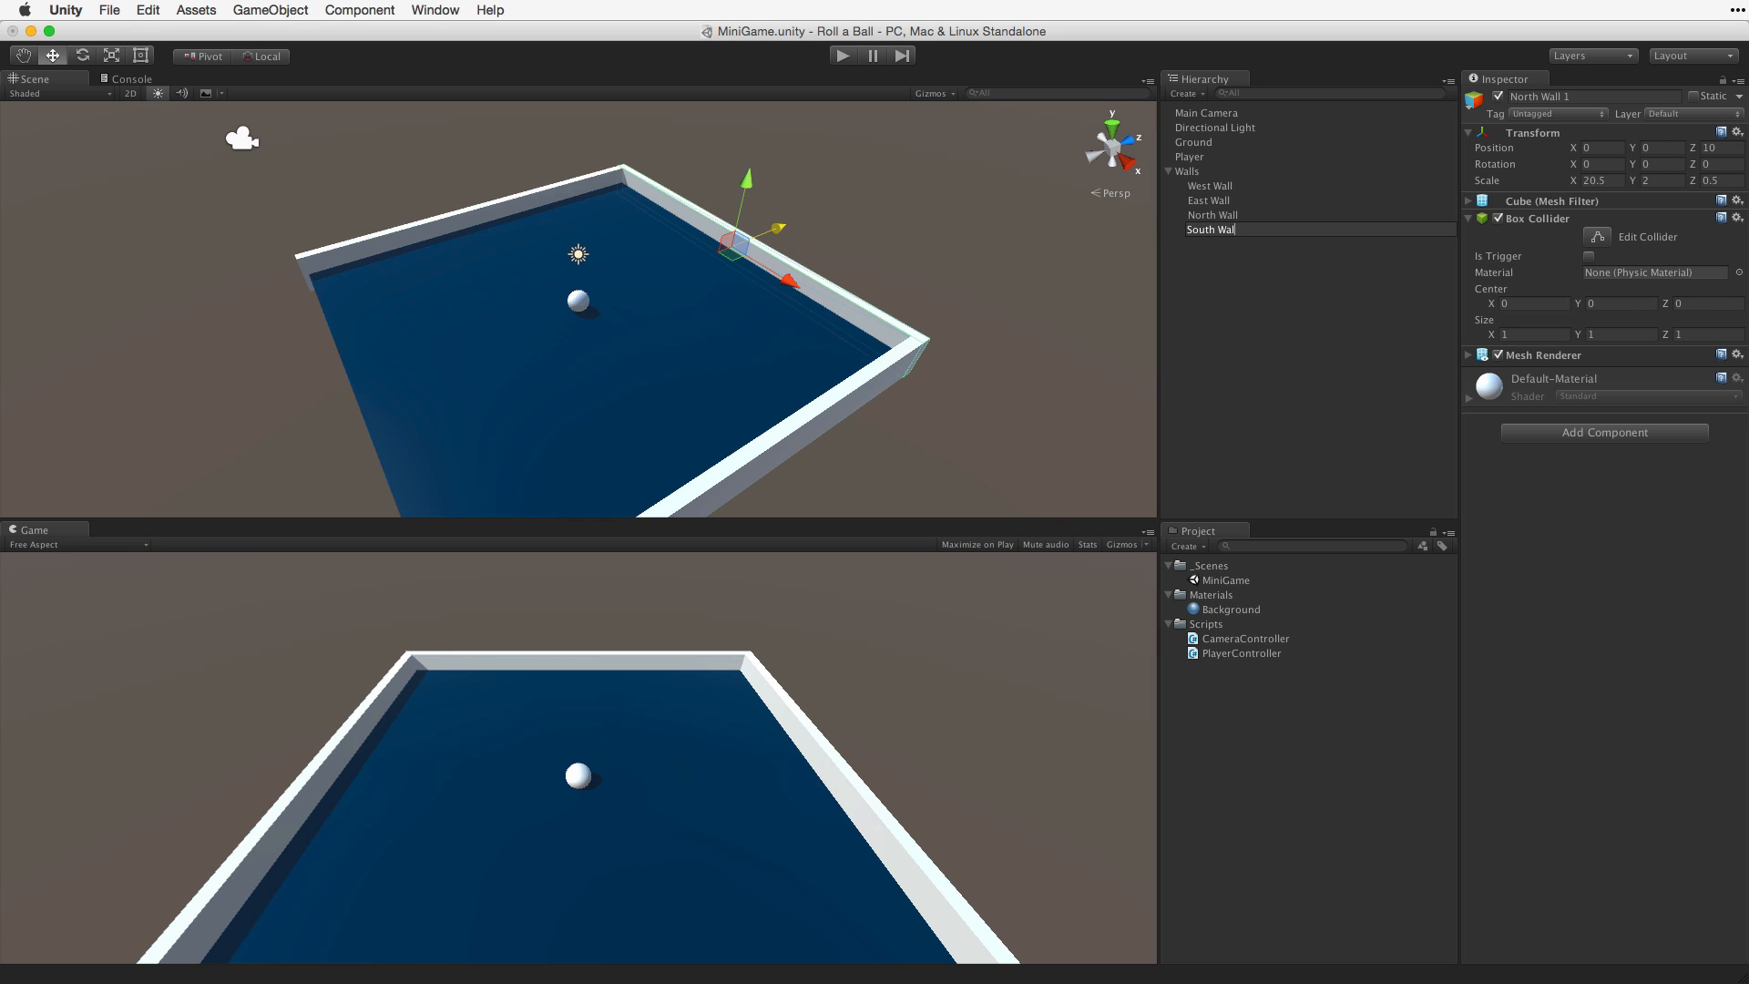
Confirm the South Wall name and start Play mode
left_click(1210, 228)
type("-10")
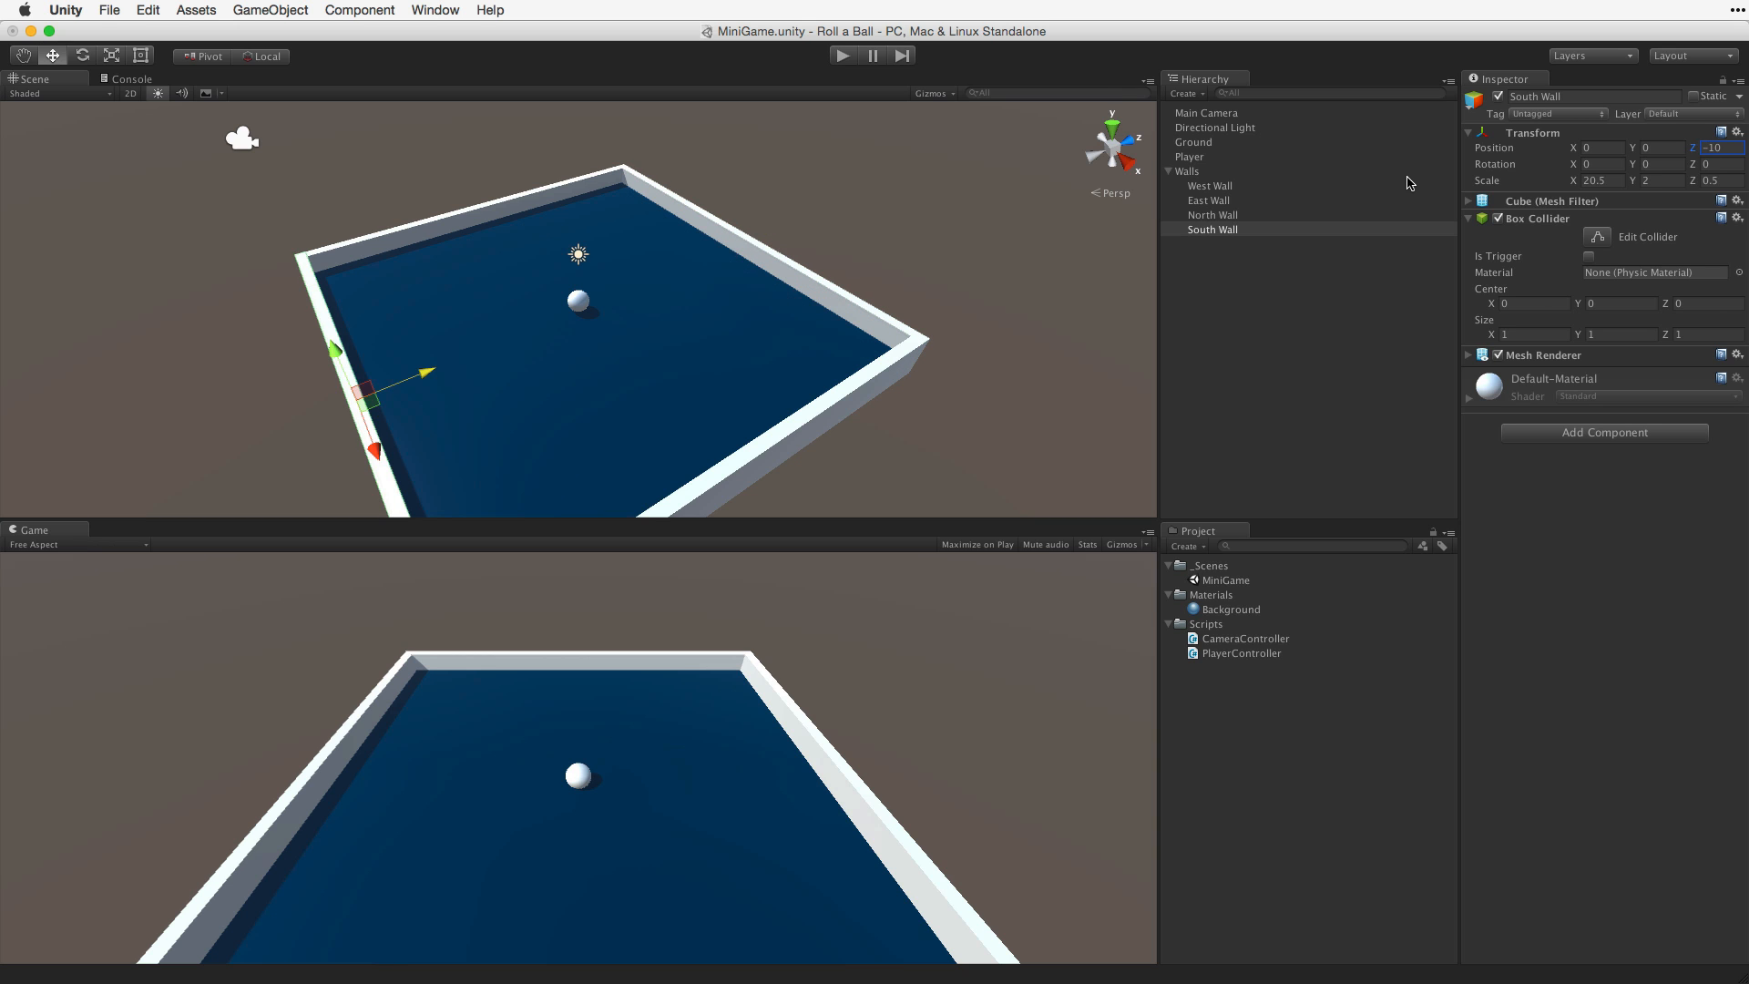
left_click(843, 55)
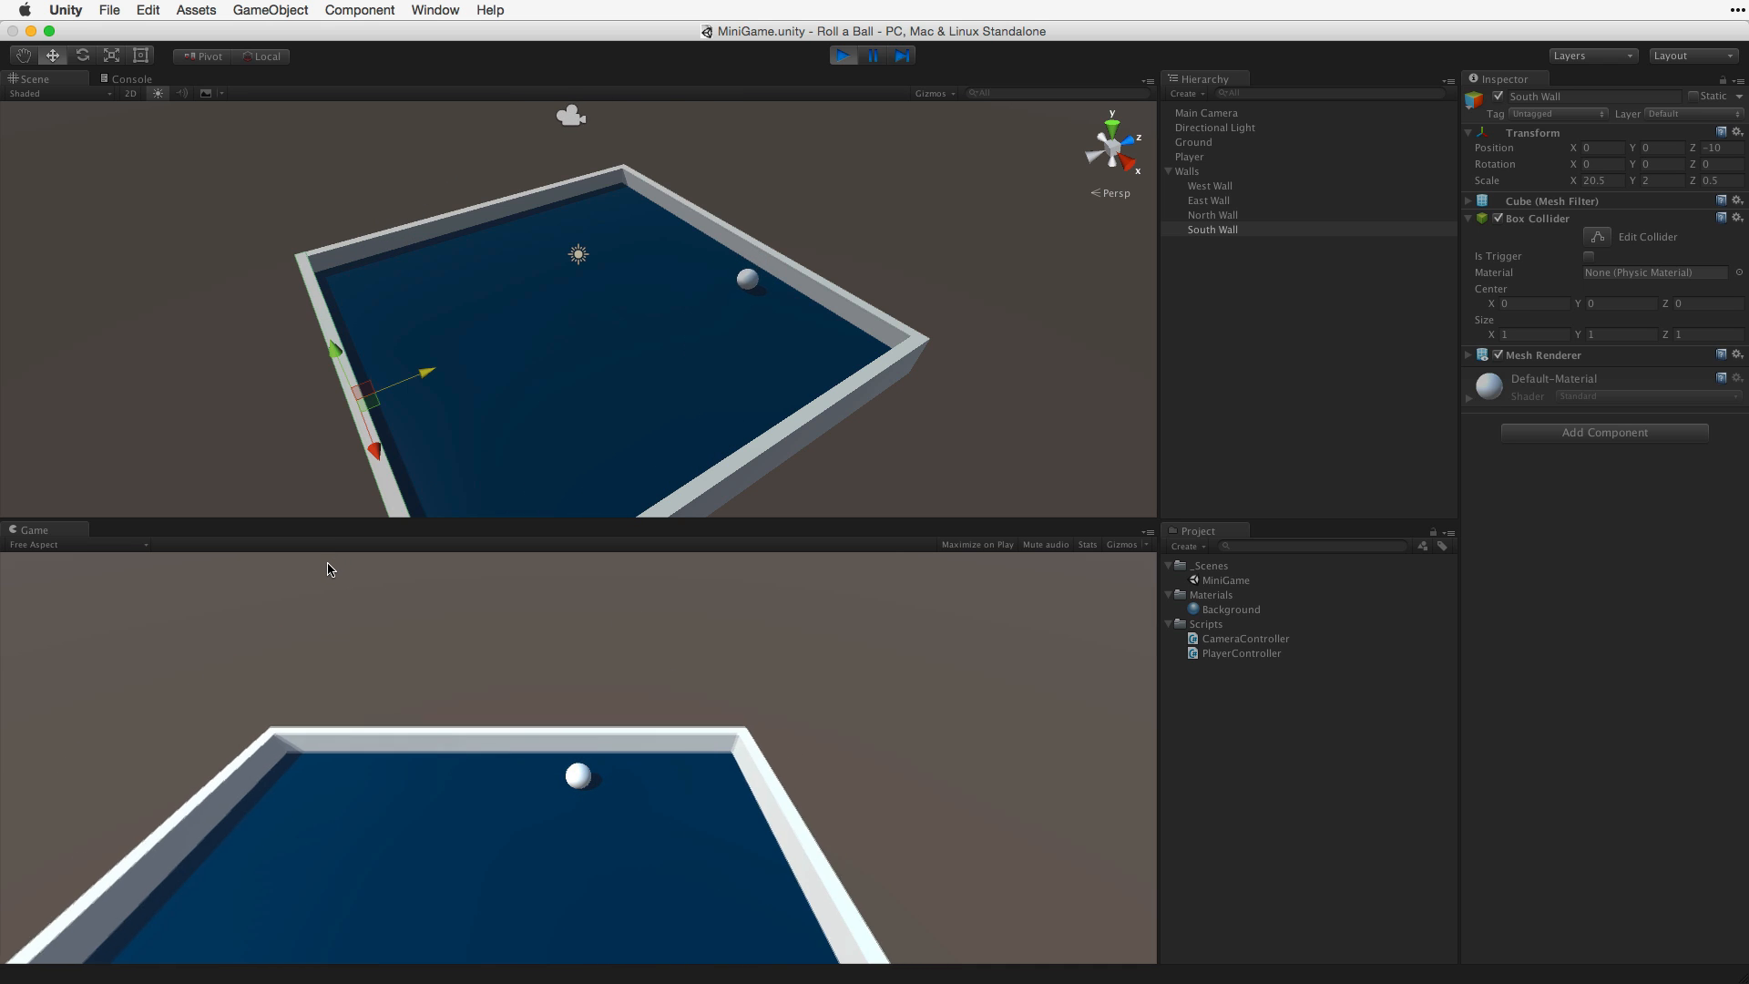
Stop the game, select Player, and start Play mode again
left_click(842, 55)
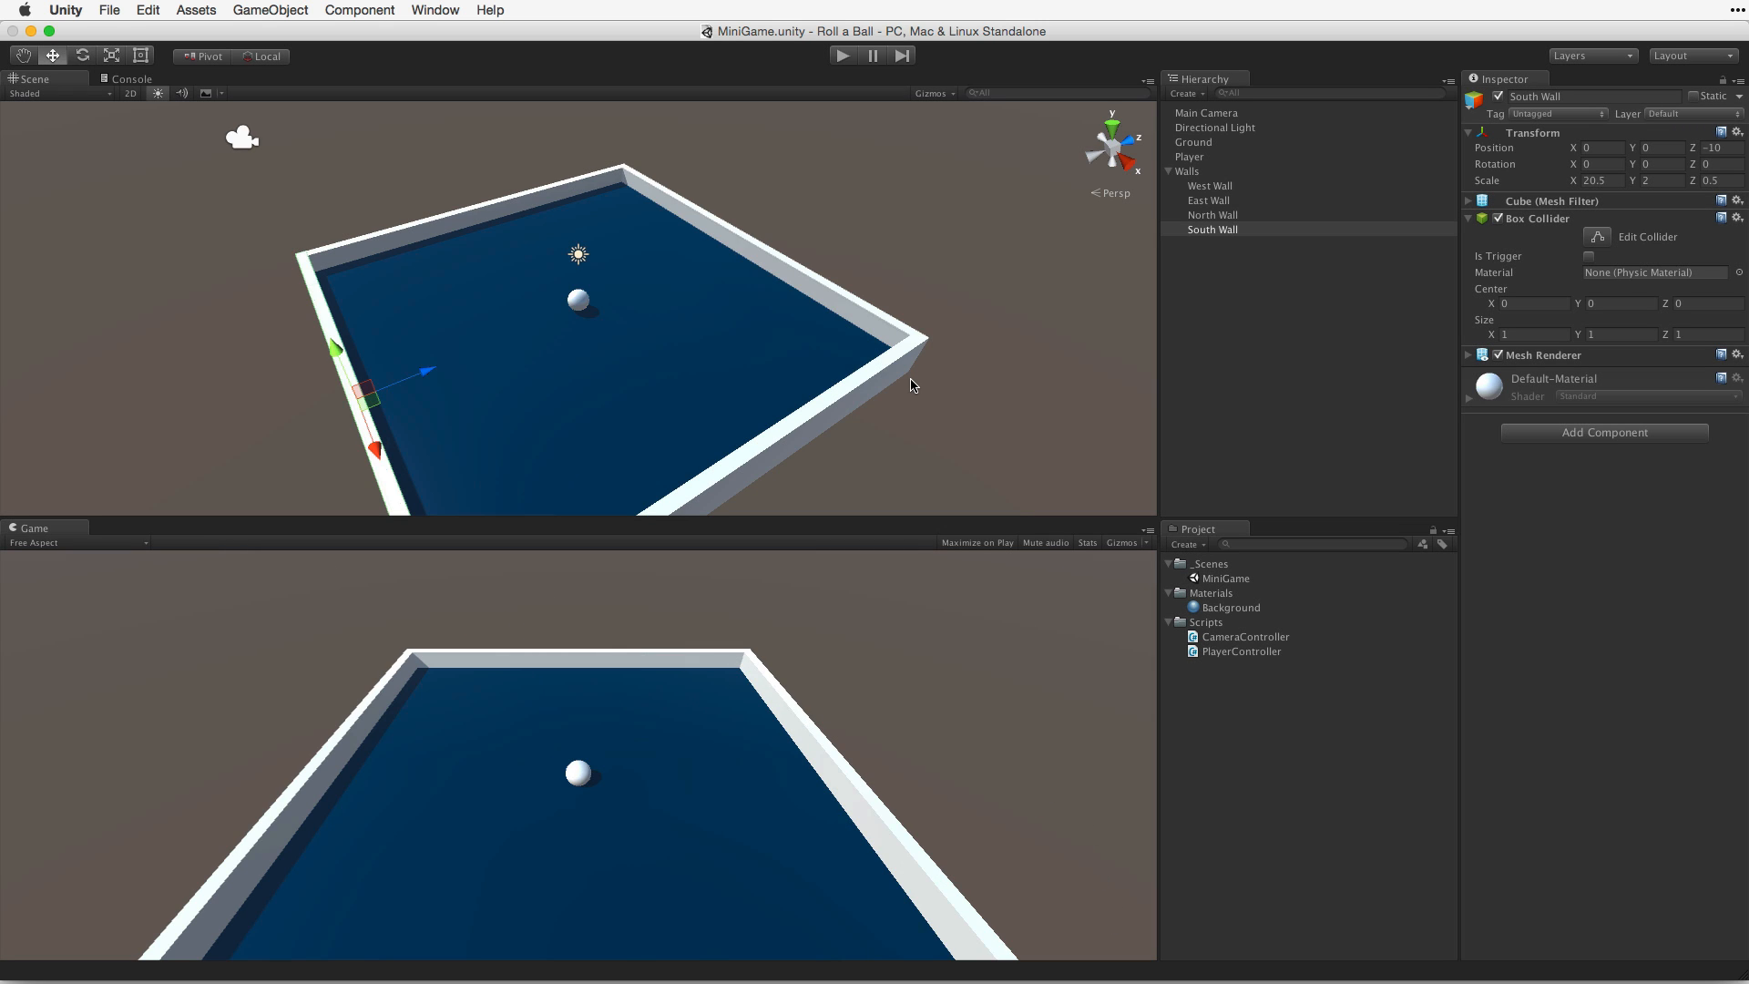
left_click(1189, 156)
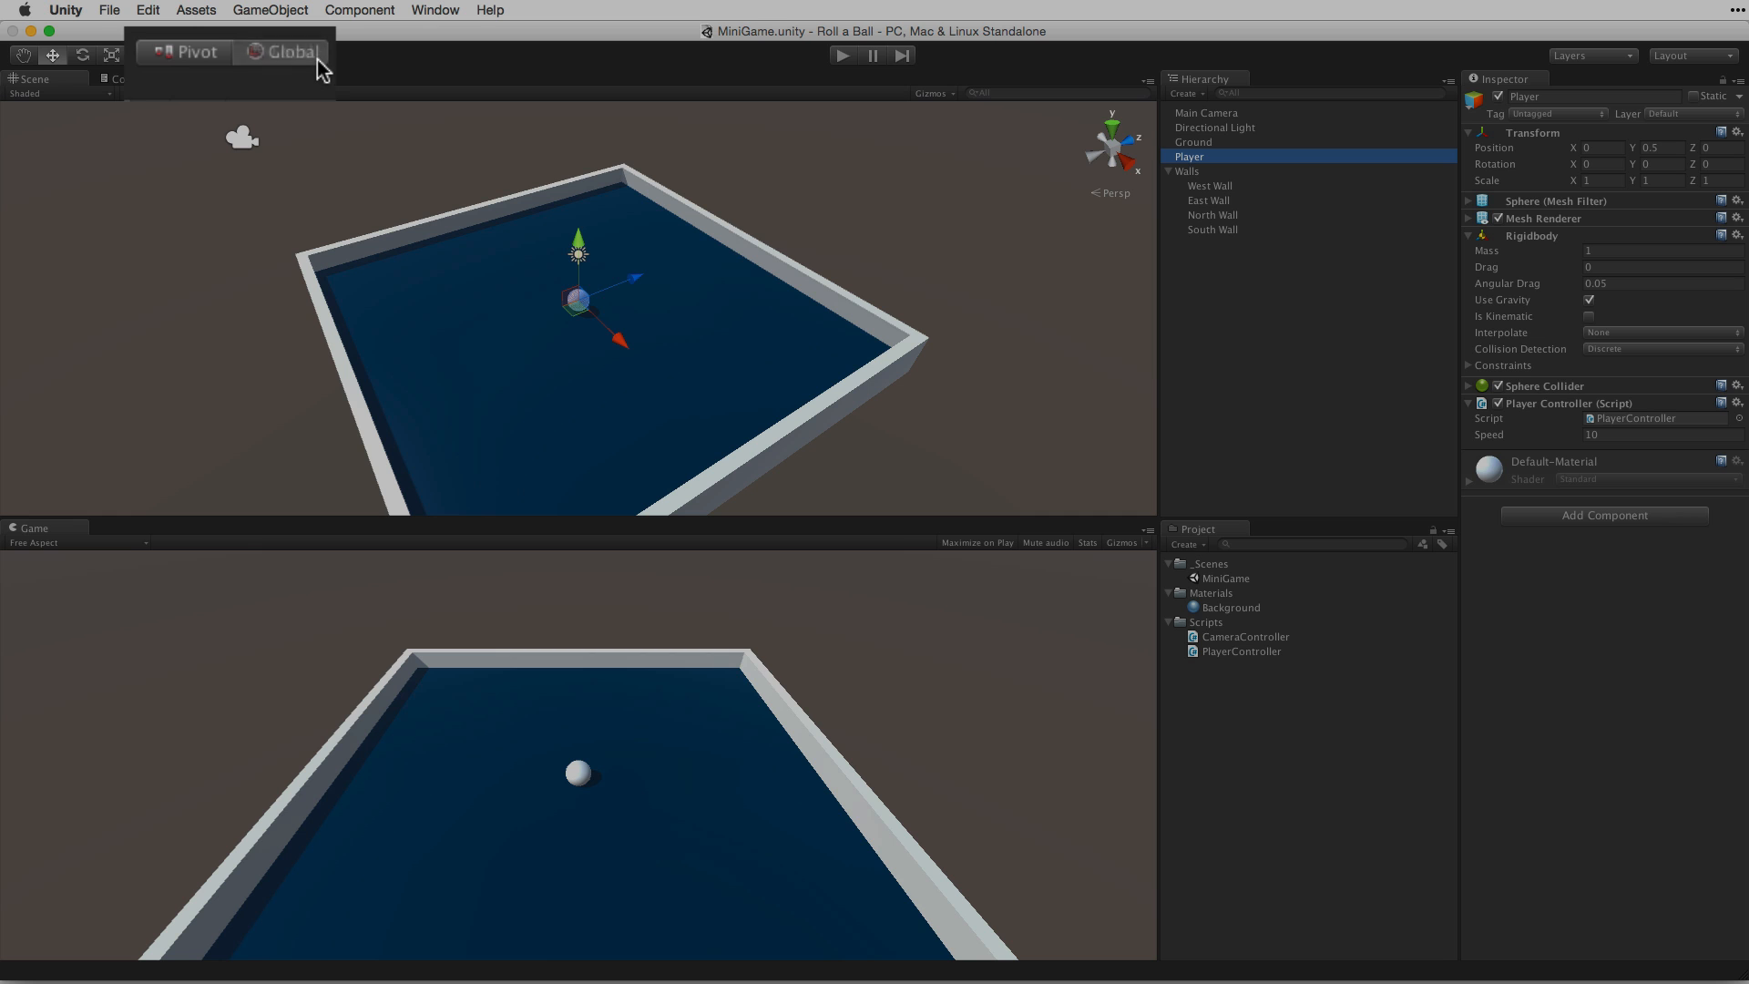
left_click(842, 55)
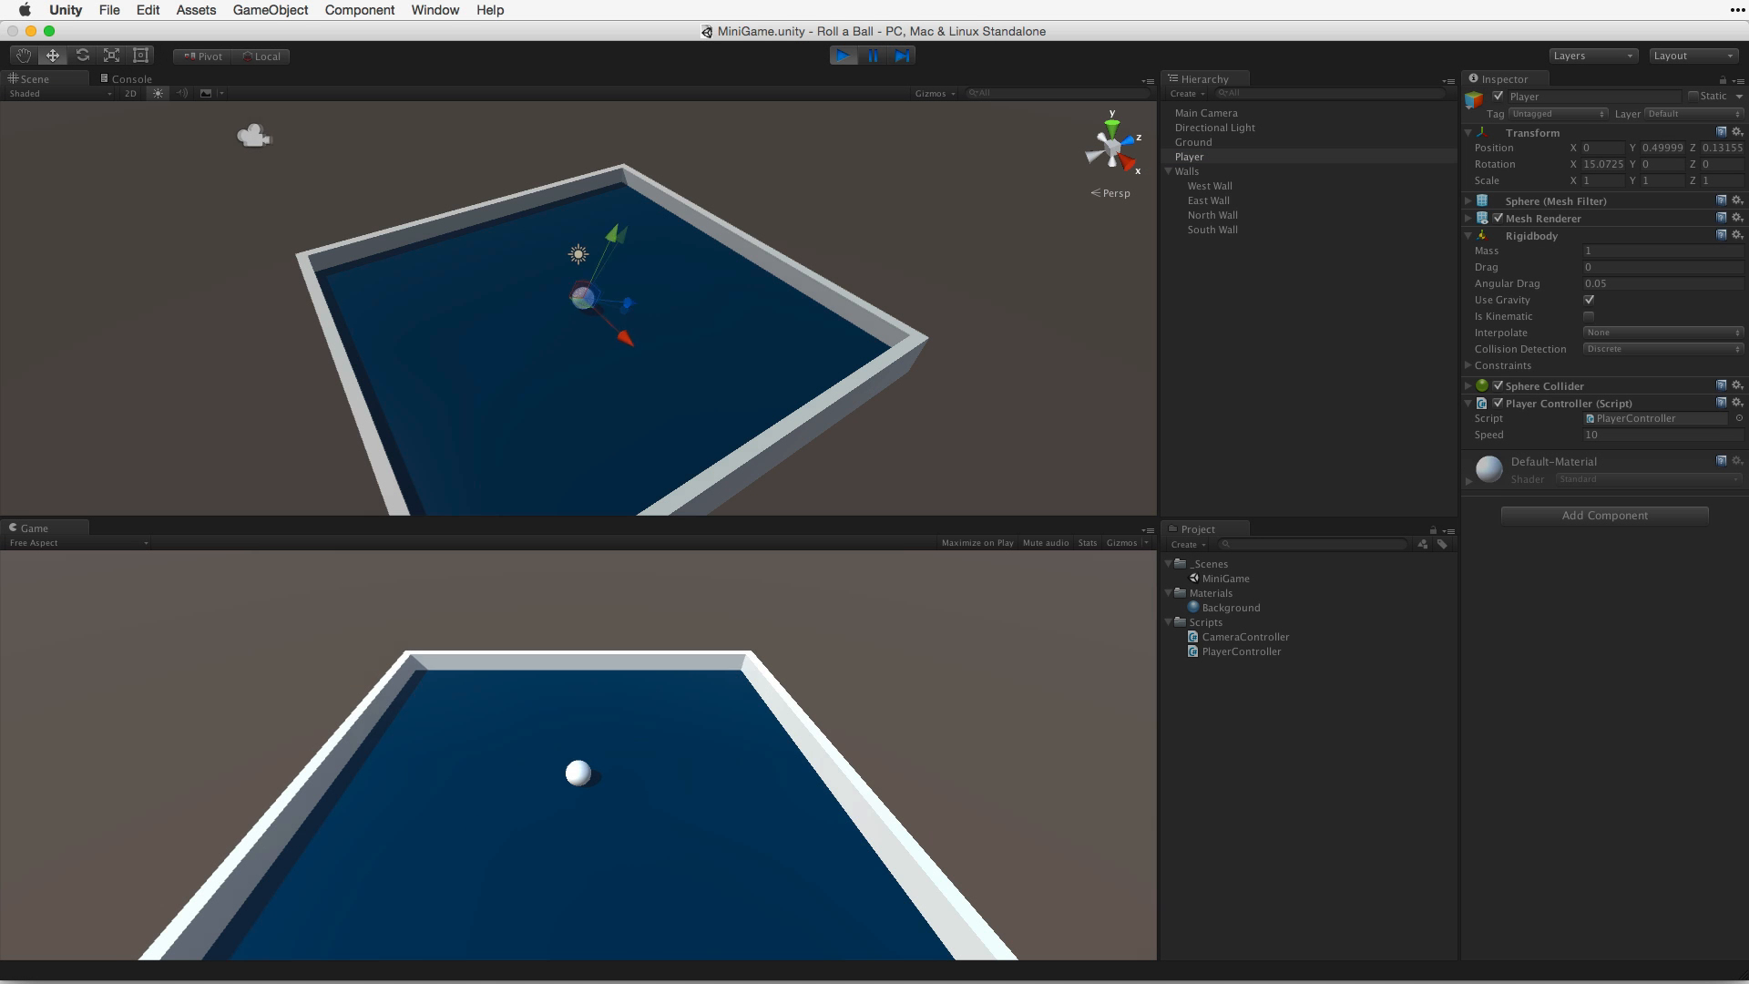